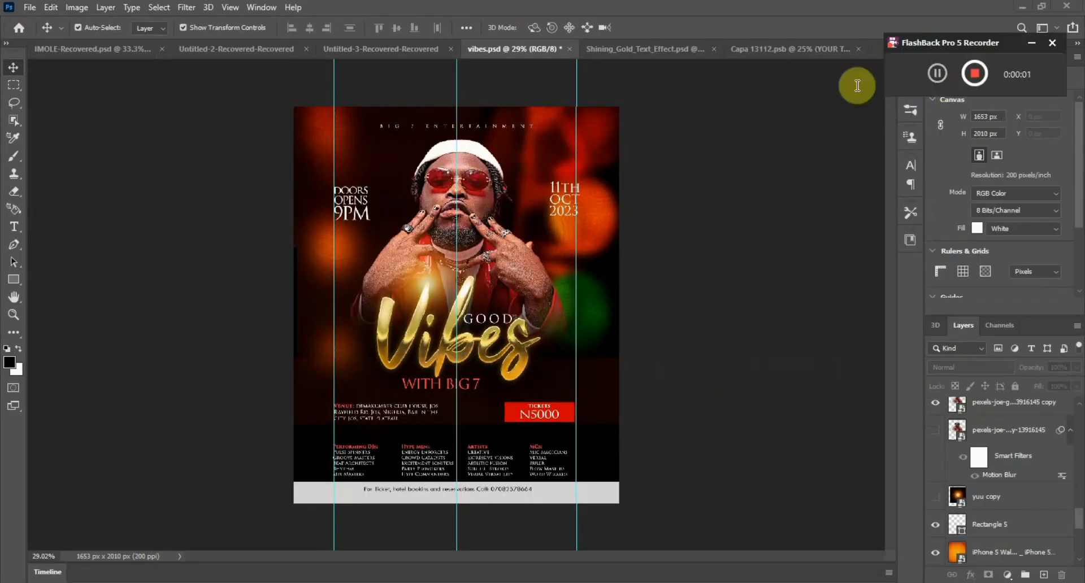
pyautogui.moveTo(629, 229)
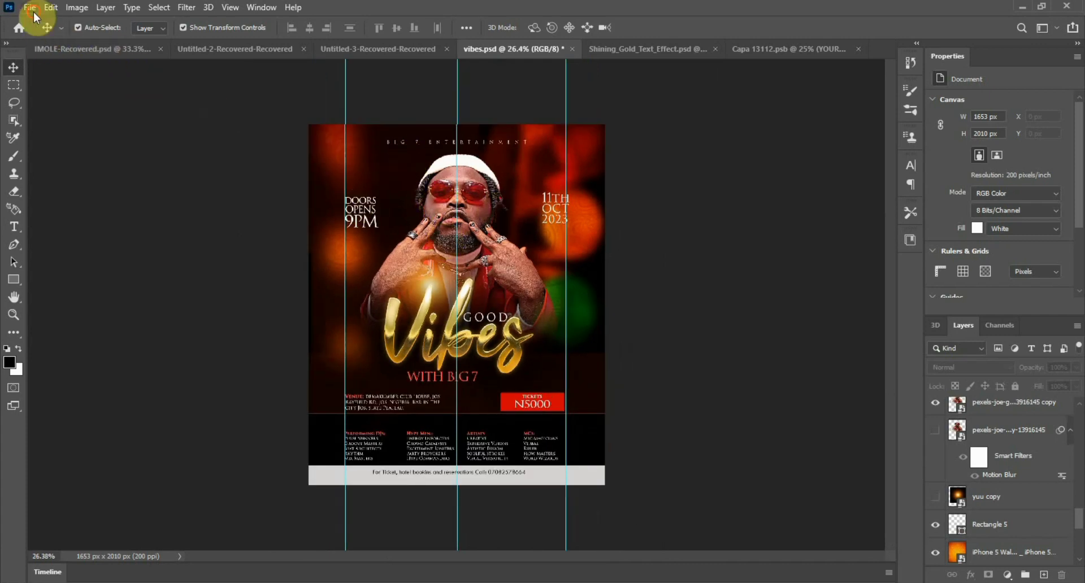
# Start a new document from the Custom preset.
pyautogui.click(30, 7)
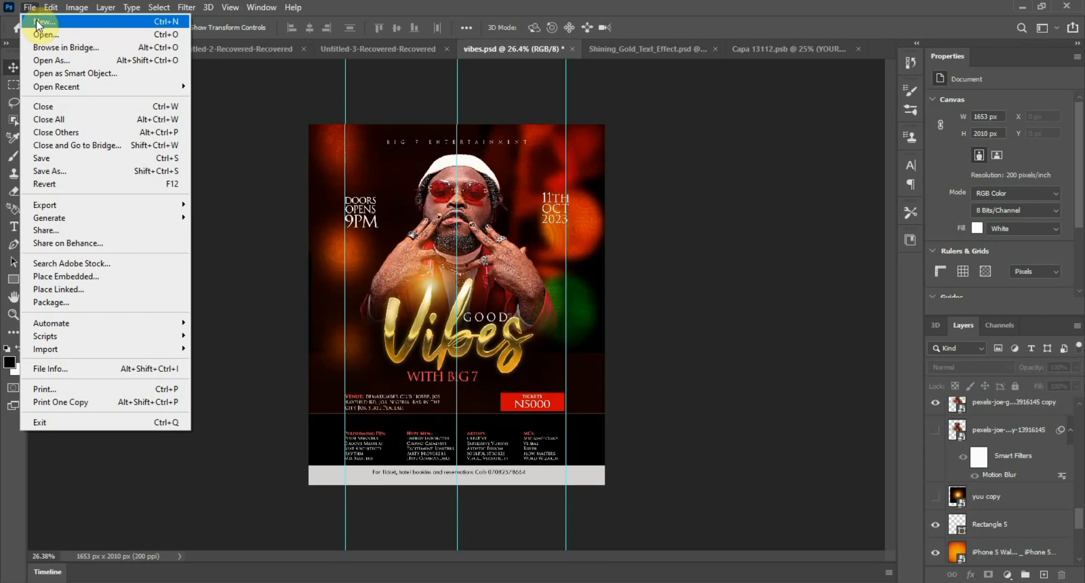
pyautogui.click(43, 21)
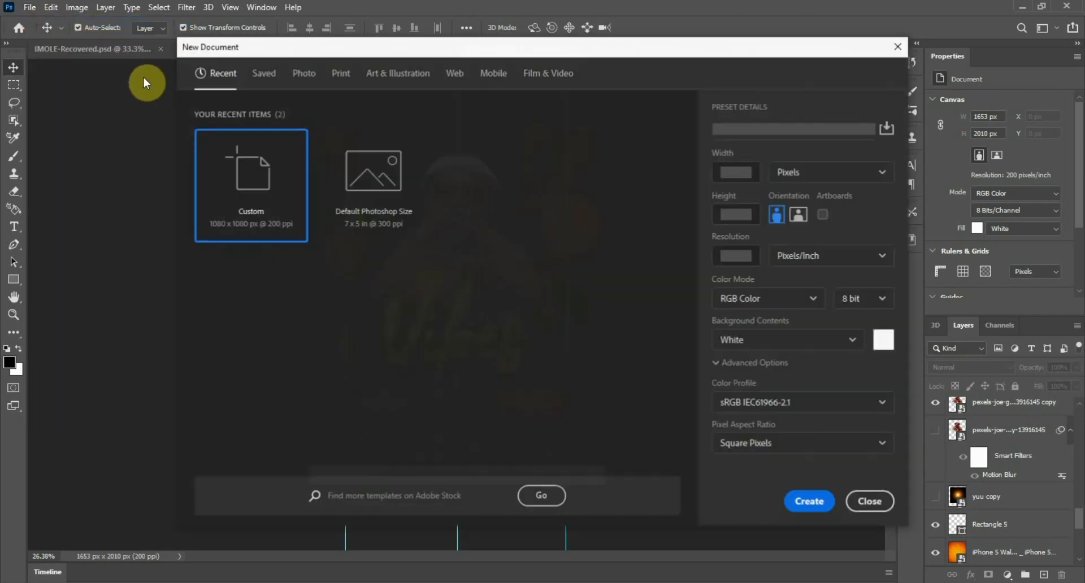
pyautogui.click(250, 184)
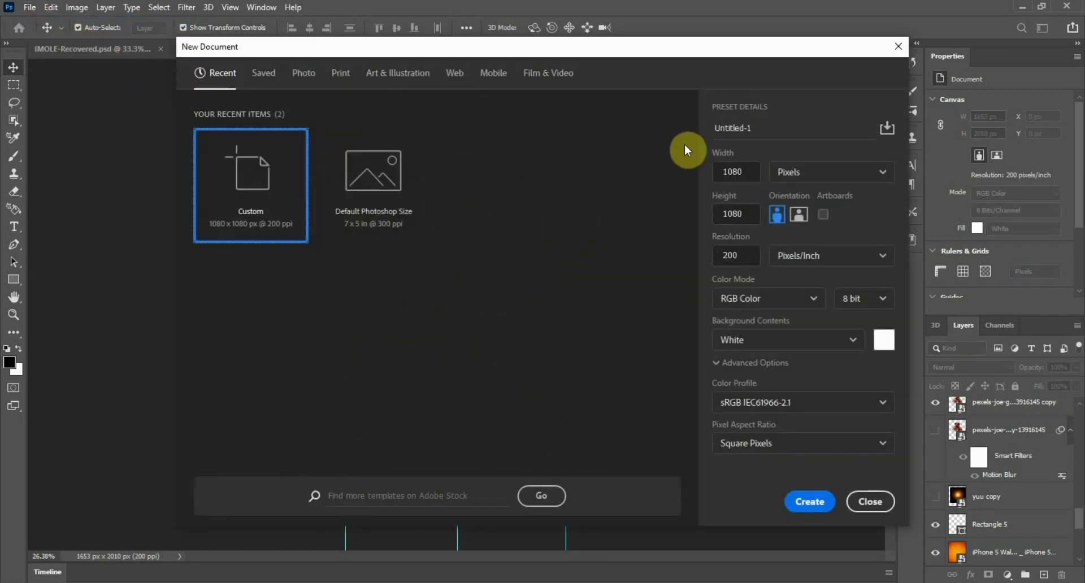
# Enter width 1653 px and height 2010 px and create the document.
pyautogui.click(736, 172)
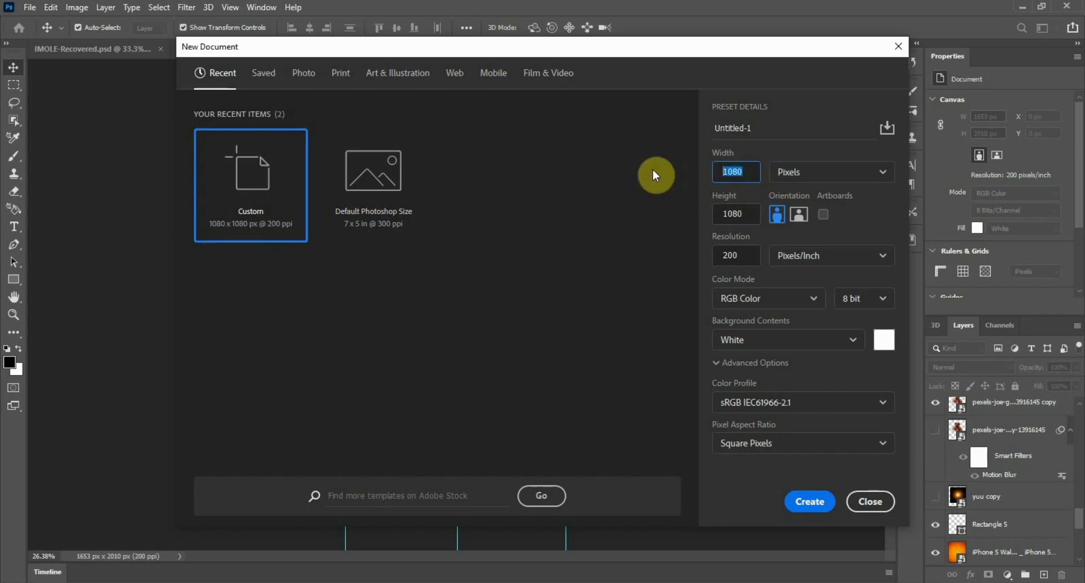
pyautogui.write('1')
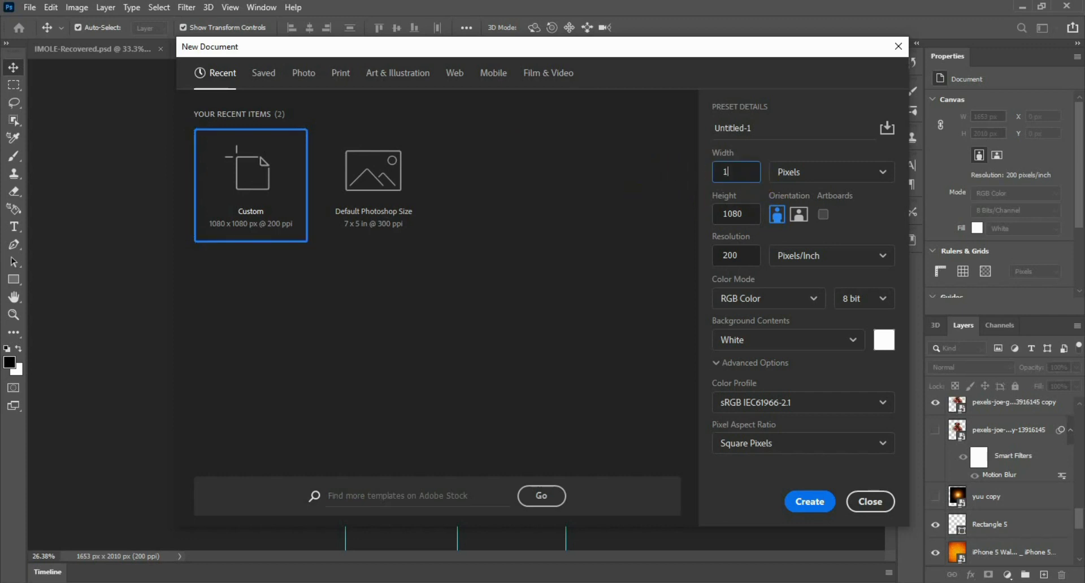
pyautogui.write('653')
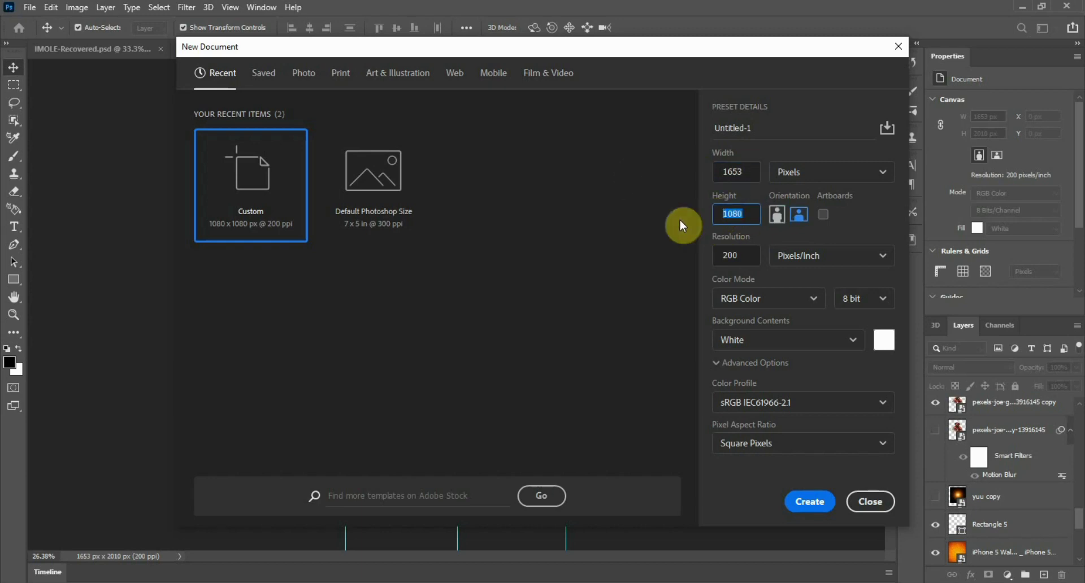
pyautogui.write('20')
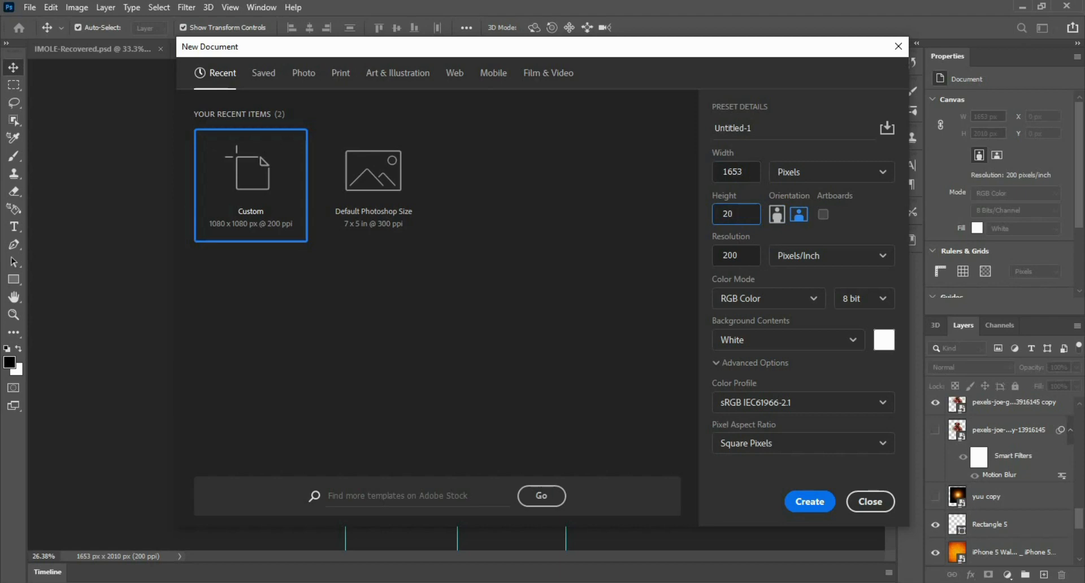
pyautogui.write('2010')
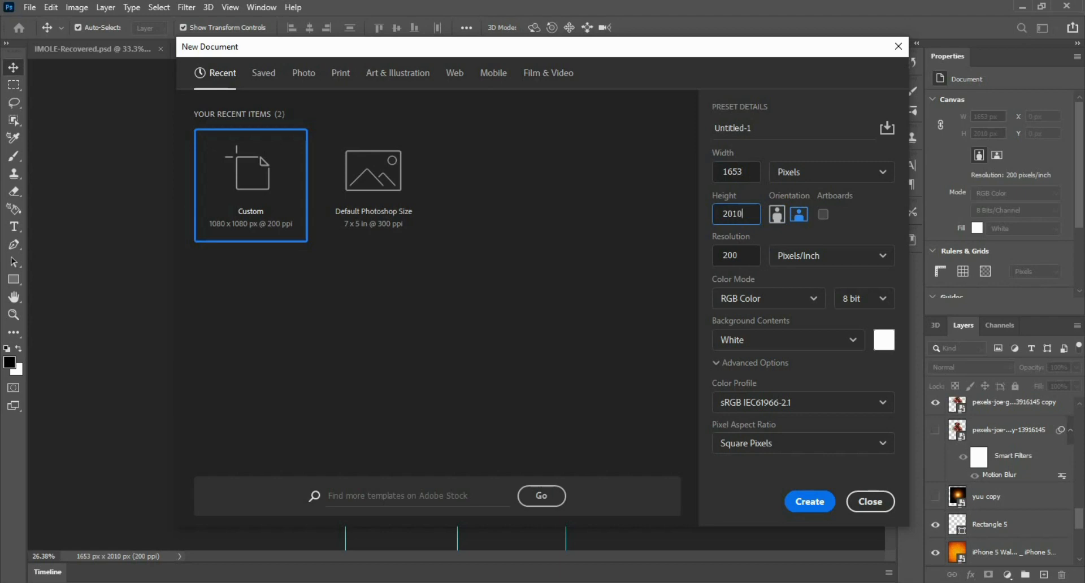
pyautogui.click(809, 502)
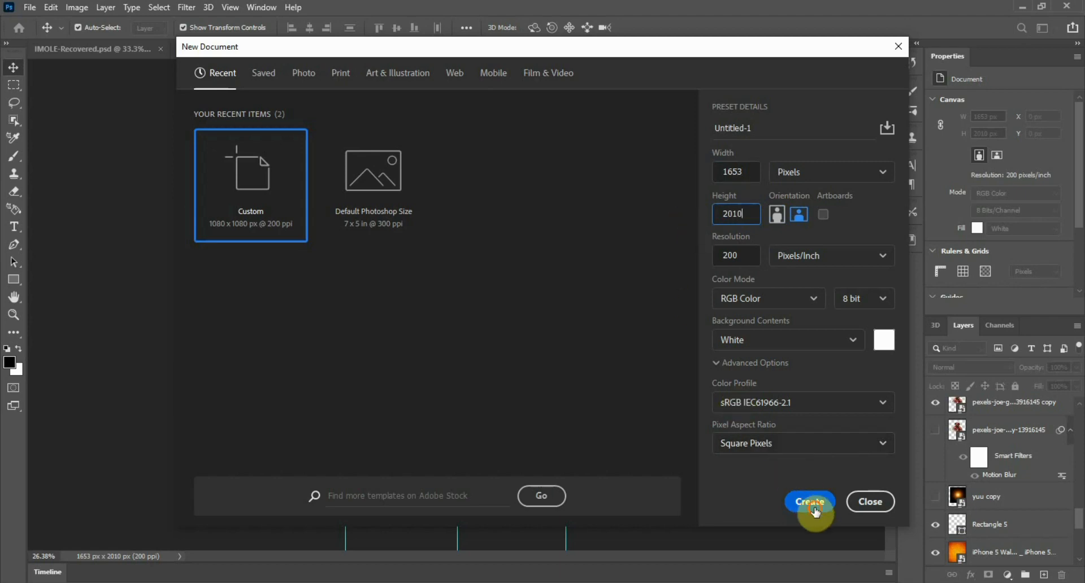
# Bring in the dark streaked image and stretch it to cover the whole canvas.
pyautogui.click(808, 502)
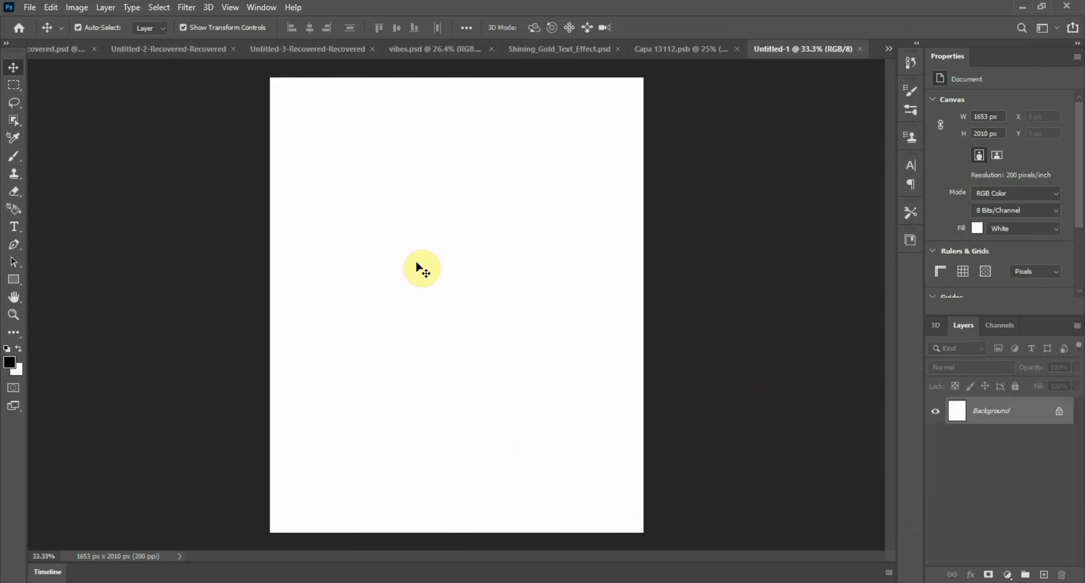
pyautogui.moveTo(396, 441)
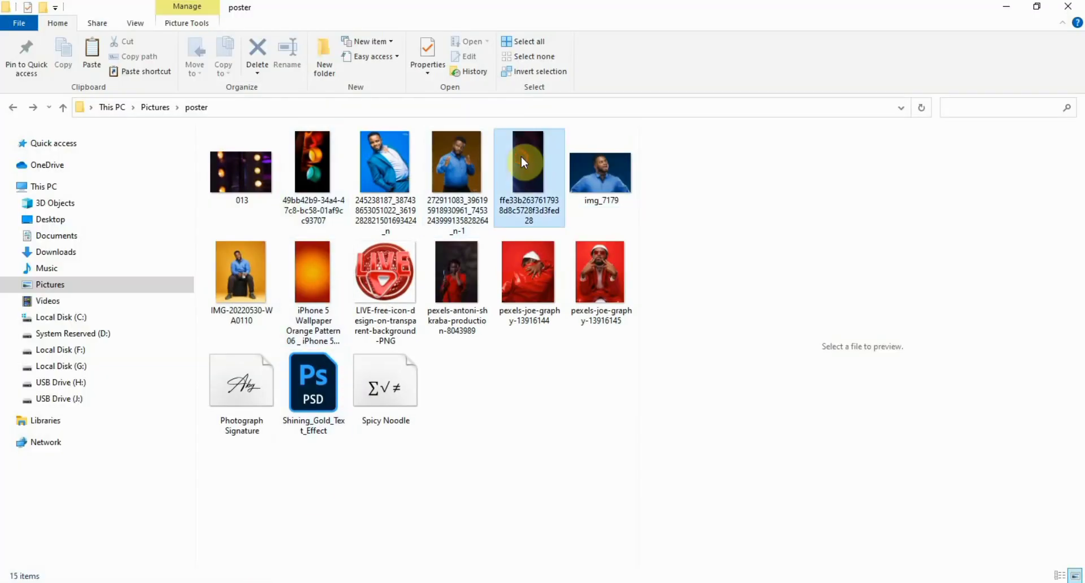
pyautogui.click(529, 162)
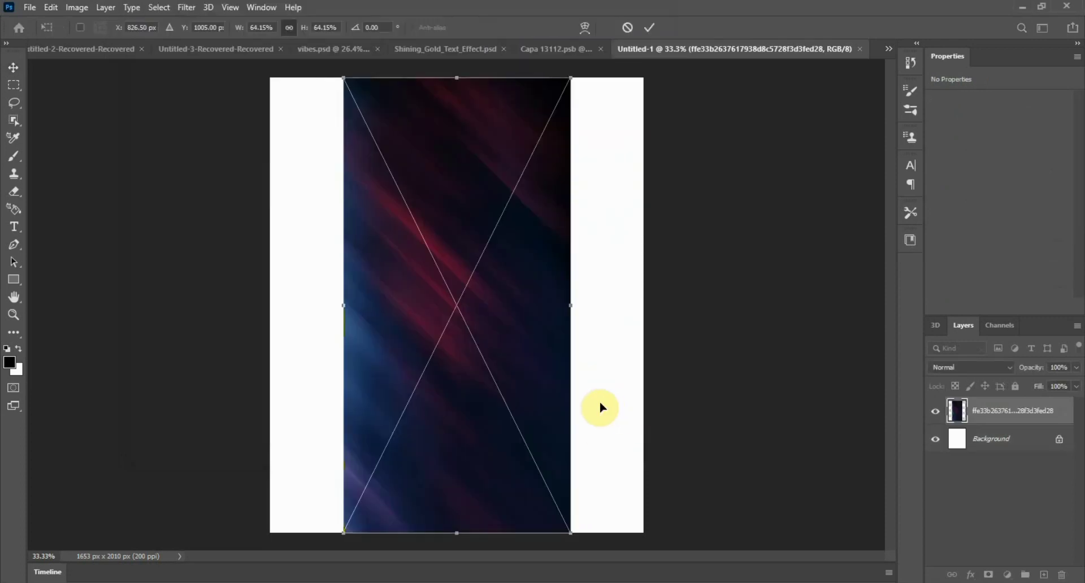
pyautogui.moveTo(569, 305); pyautogui.dragTo(651, 303)
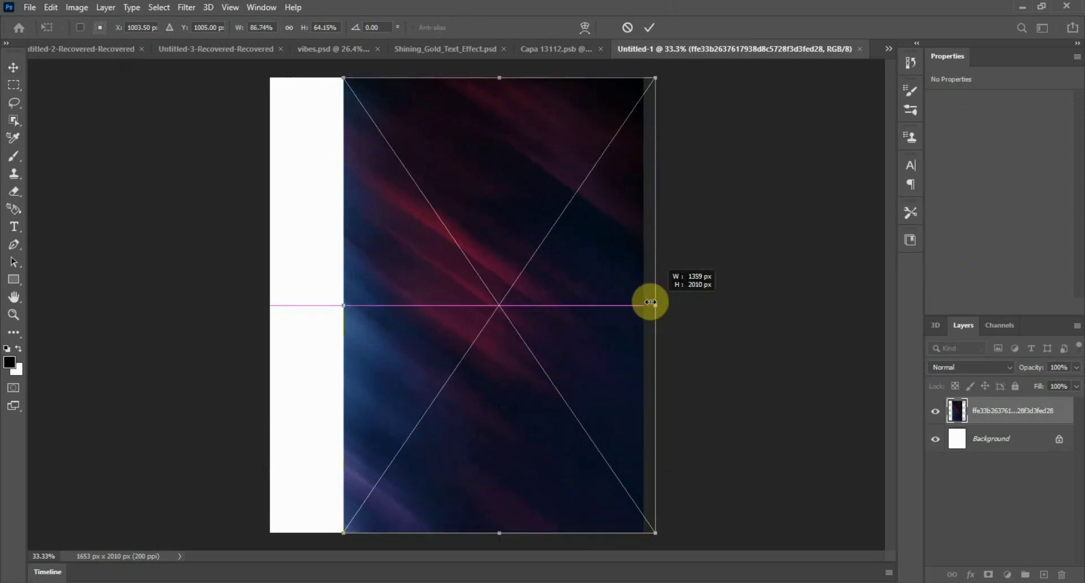
pyautogui.moveTo(650, 302); pyautogui.dragTo(244, 315)
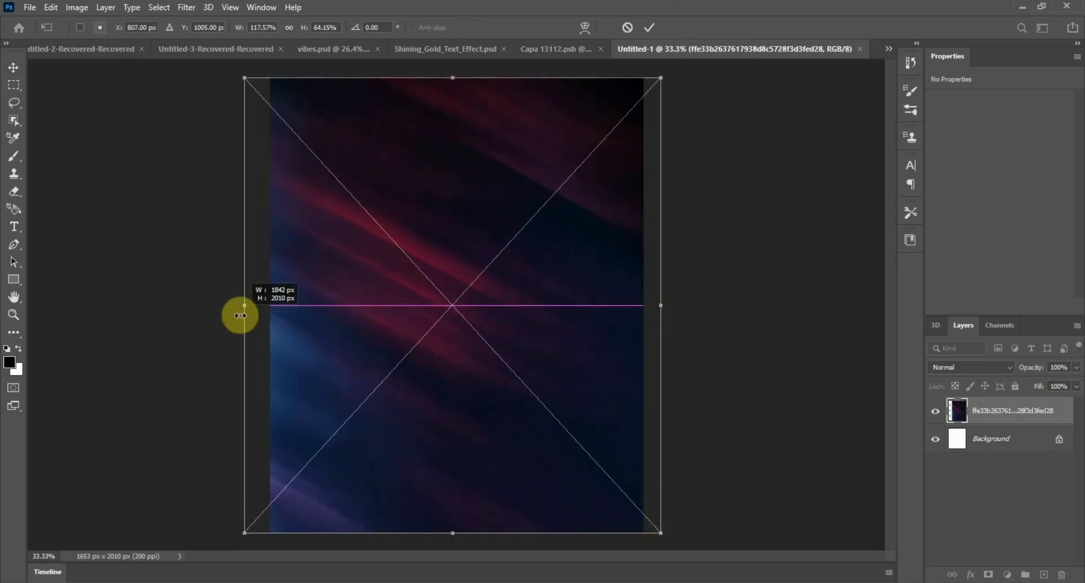
pyautogui.moveTo(243, 306); pyautogui.dragTo(259, 306)
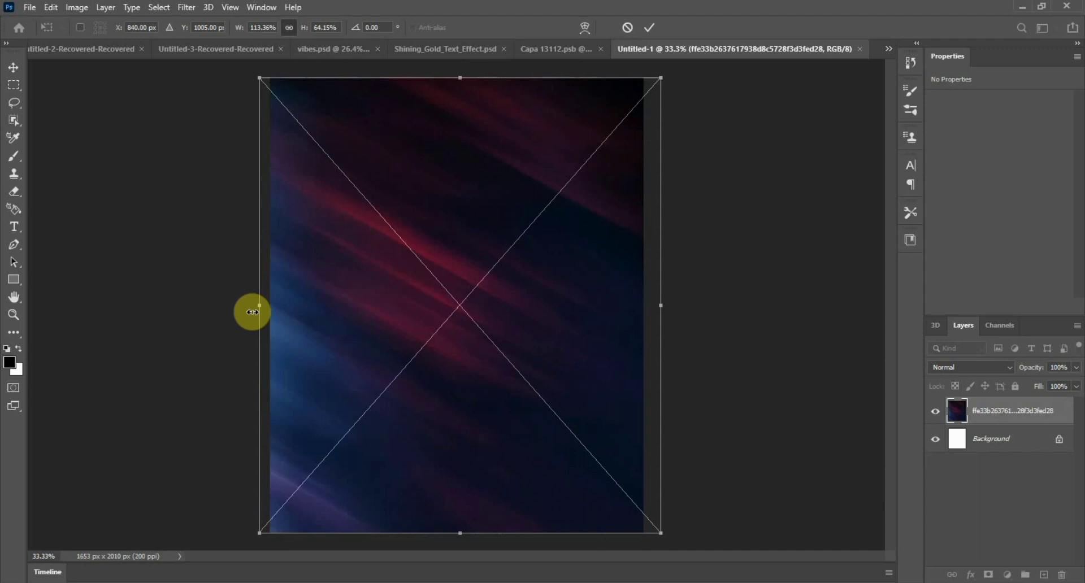
pyautogui.moveTo(542, 6)
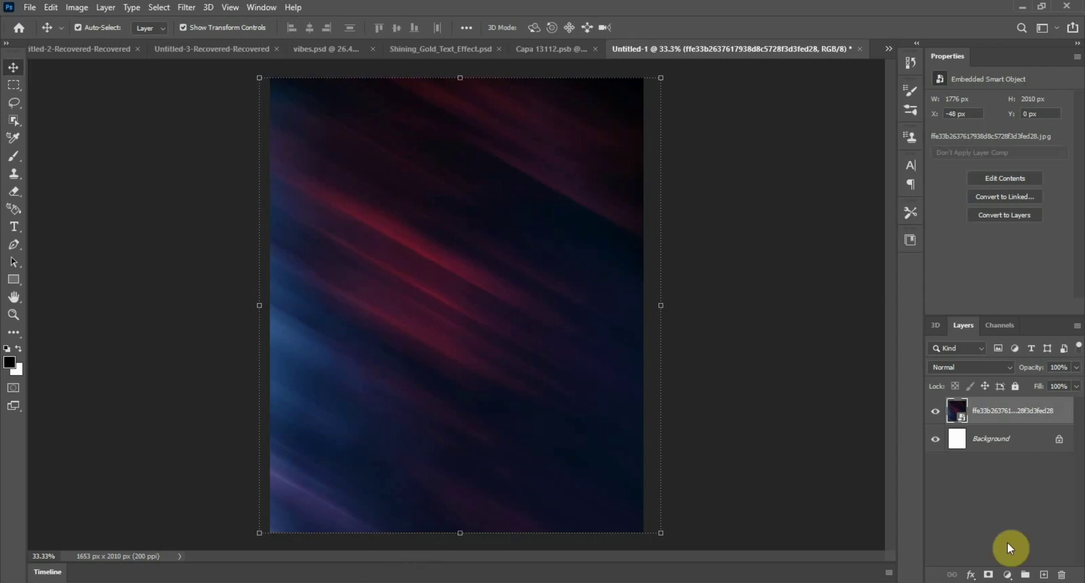
pyautogui.moveTo(321, 579)
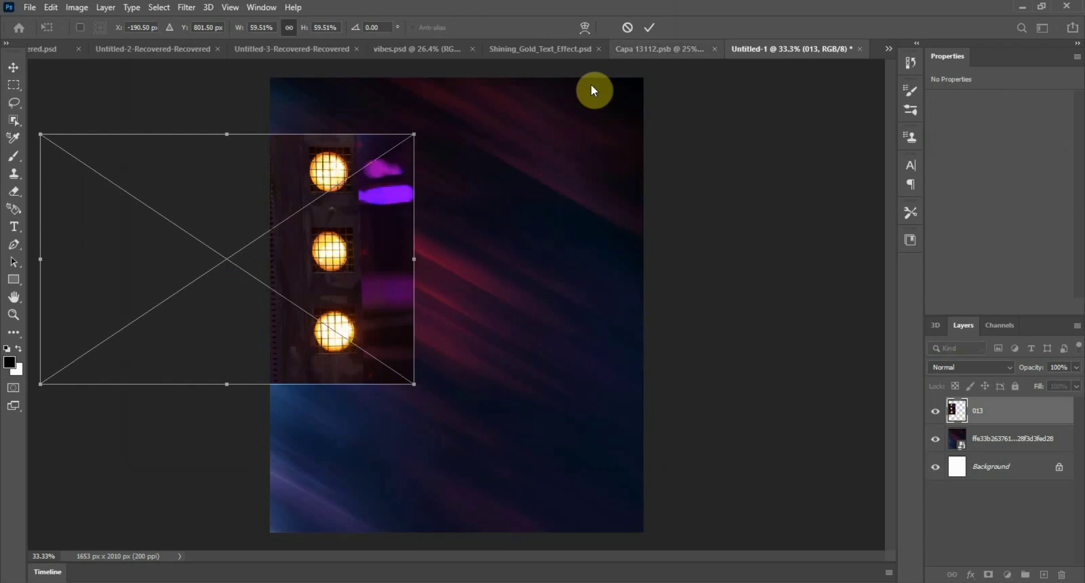
# Apply a Gaussian blur of about 34.6 px to the placed lights image.
pyautogui.click(185, 7)
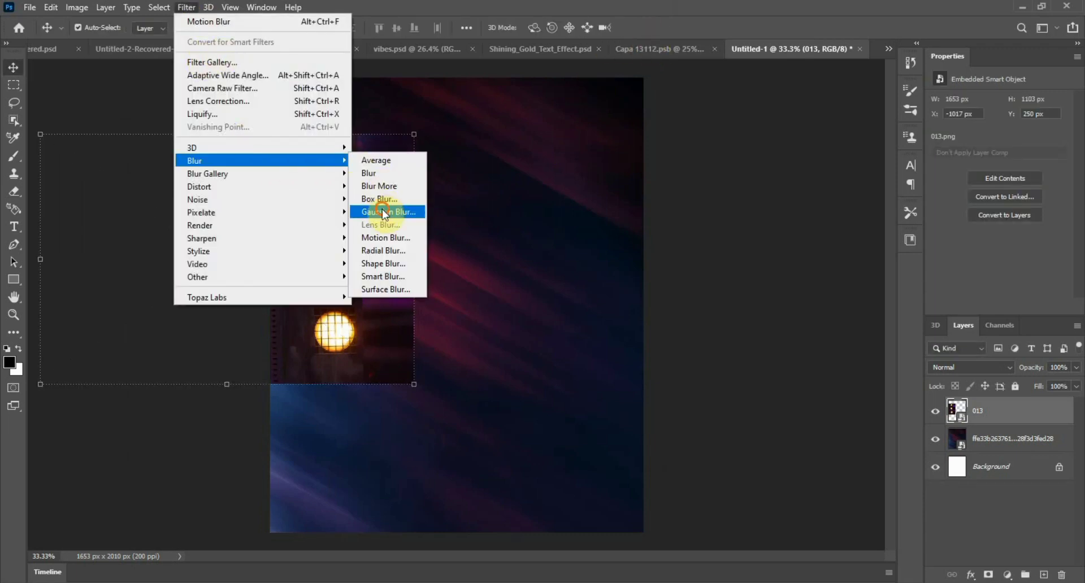
pyautogui.click(388, 212)
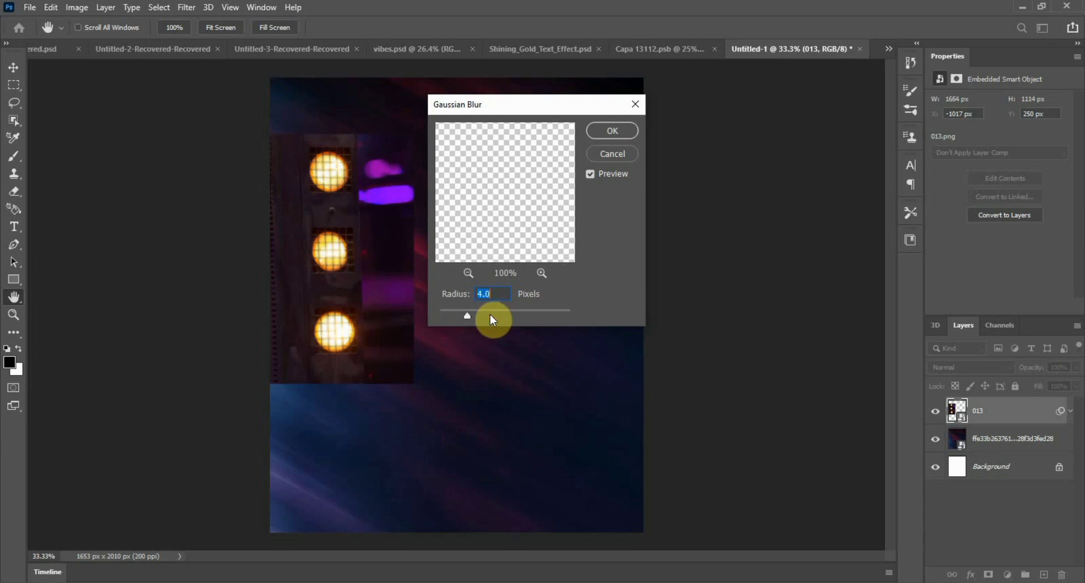
pyautogui.moveTo(493, 316); pyautogui.dragTo(493, 316)
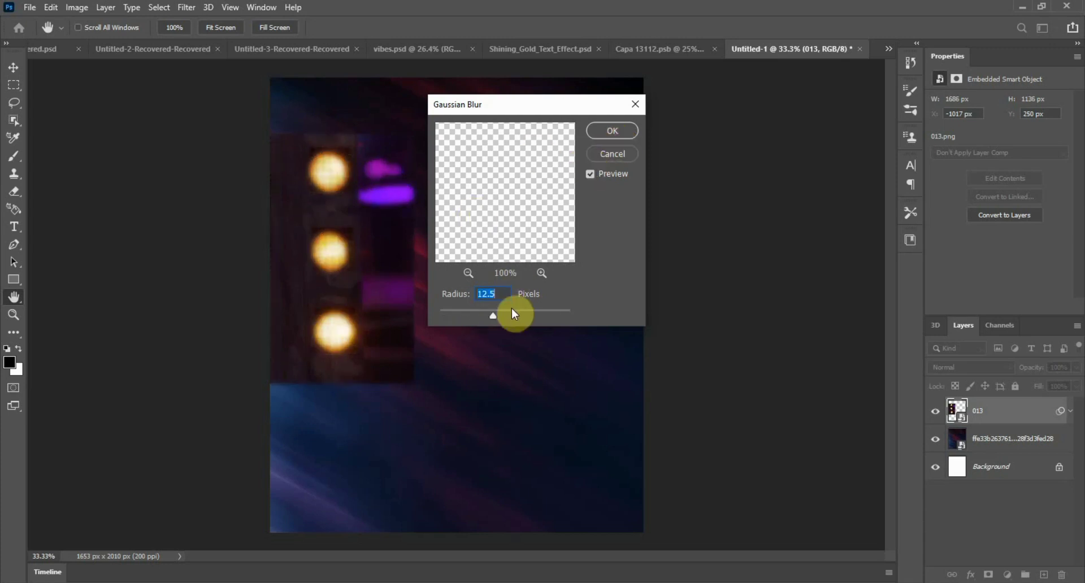
pyautogui.moveTo(493, 316); pyautogui.dragTo(505, 320)
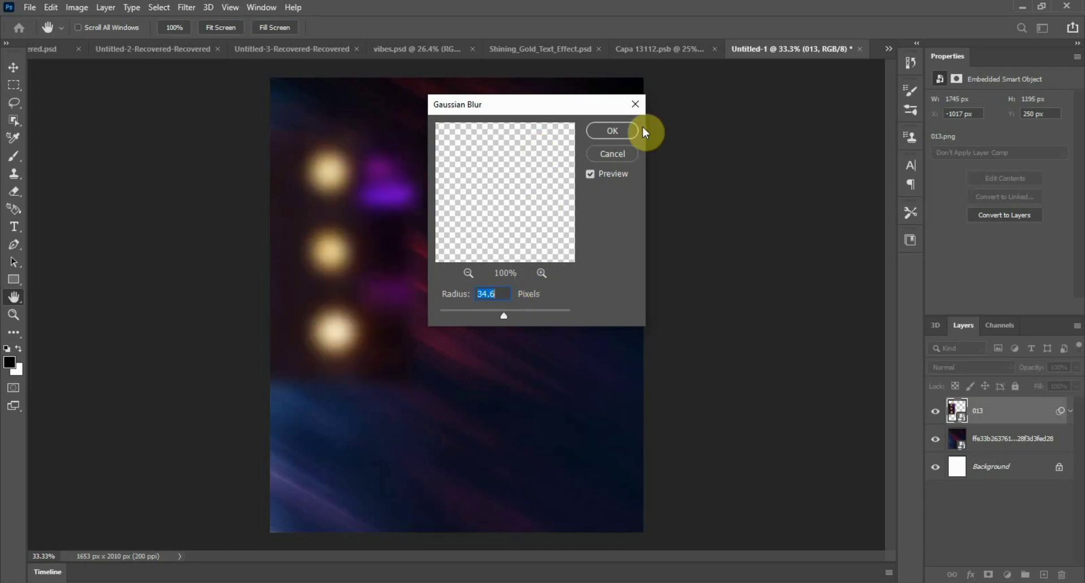
pyautogui.click(611, 131)
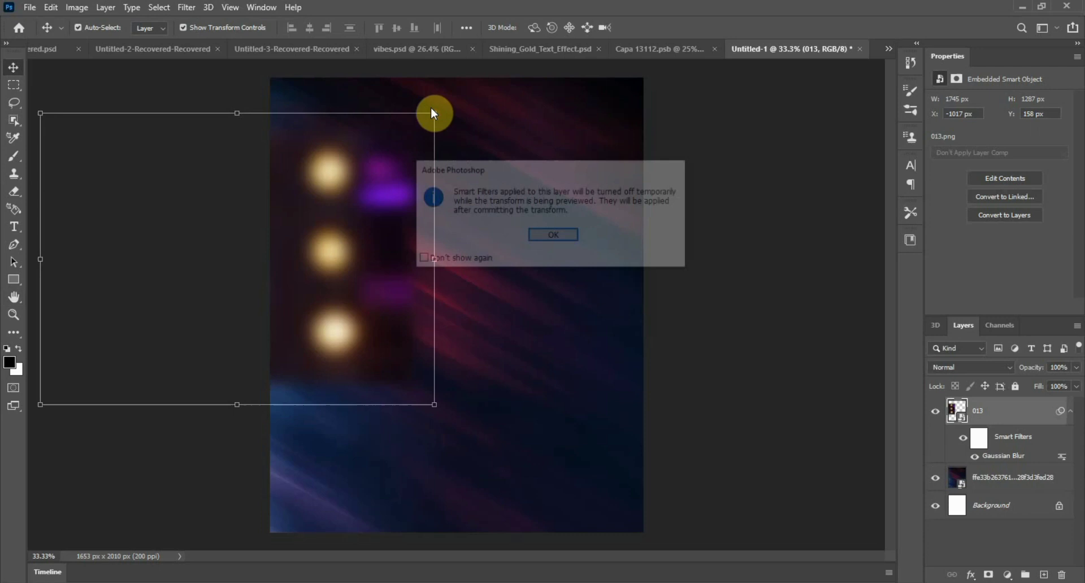
pyautogui.click(552, 234)
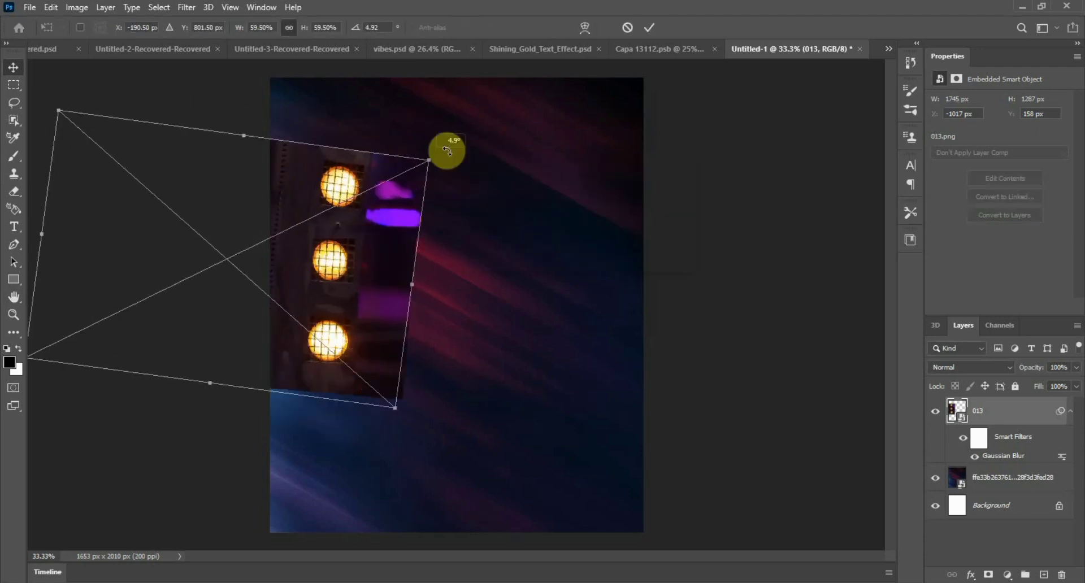
# Level the blurred lights image and move it to the canvas's upper-left edge.
pyautogui.moveTo(448, 150); pyautogui.dragTo(413, 134)
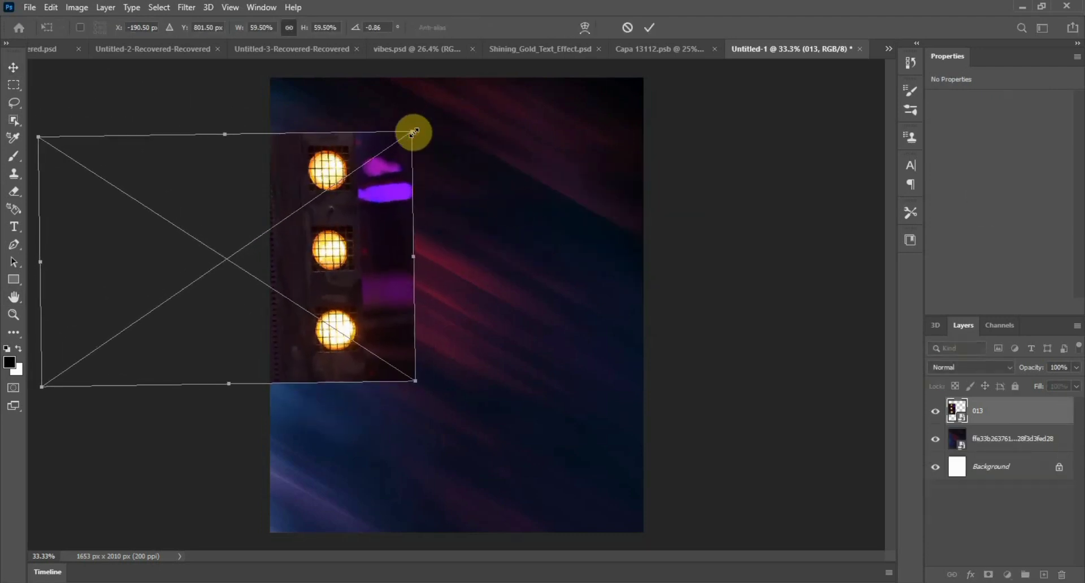
pyautogui.moveTo(412, 133); pyautogui.dragTo(346, 201)
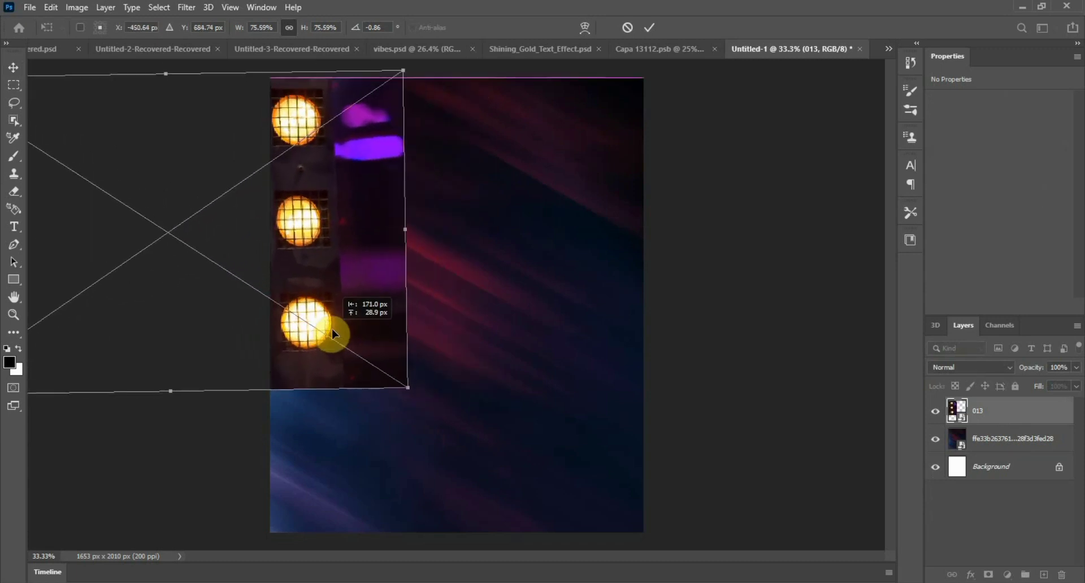
pyautogui.moveTo(334, 334); pyautogui.dragTo(354, 346)
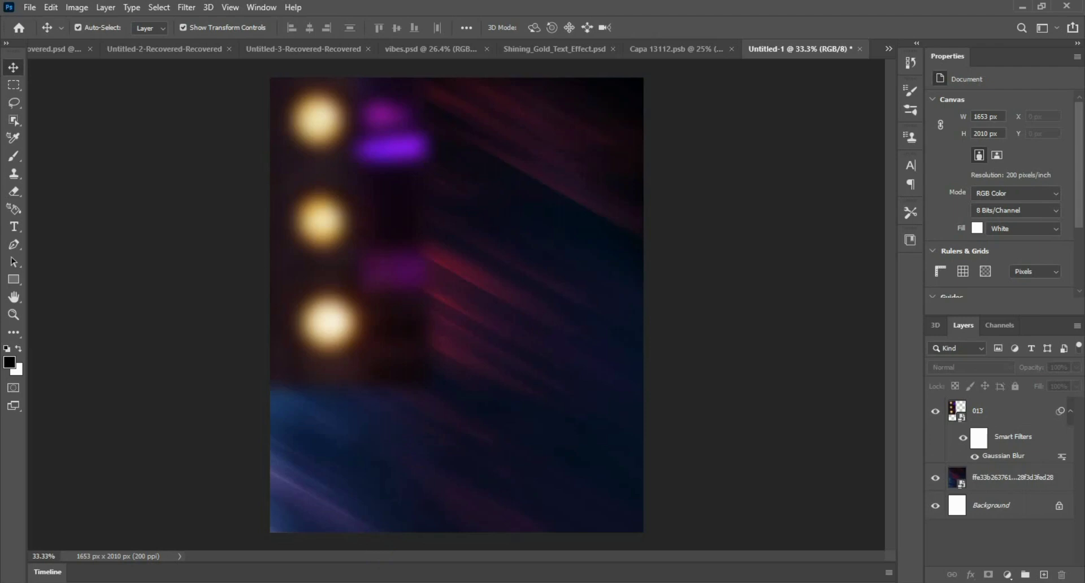
# Place the traffic light photo and shrink it to fit the flyer's right side.
pyautogui.click(371, 228)
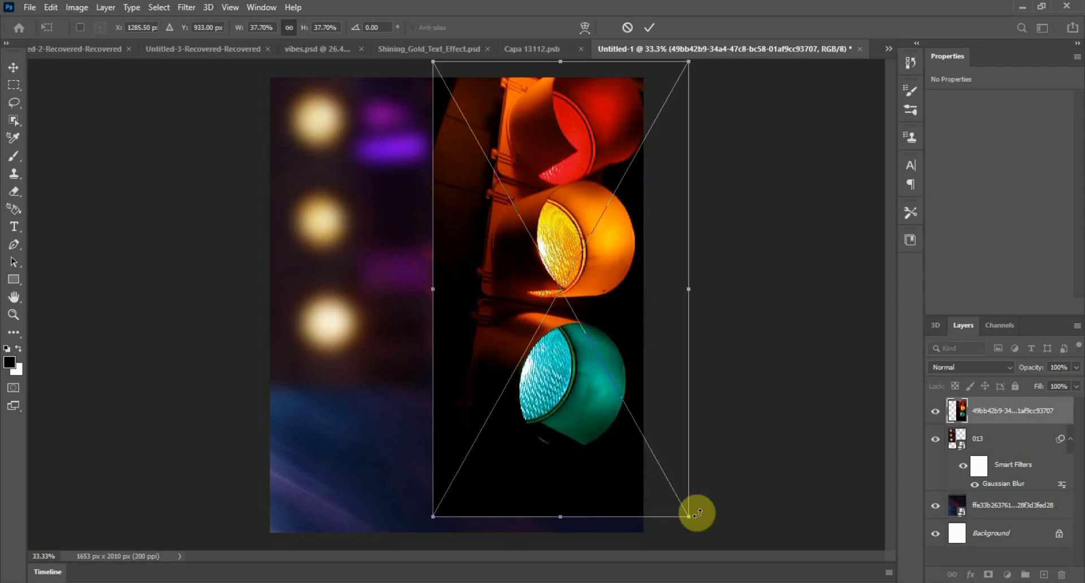
pyautogui.moveTo(697, 514); pyautogui.dragTo(600, 338)
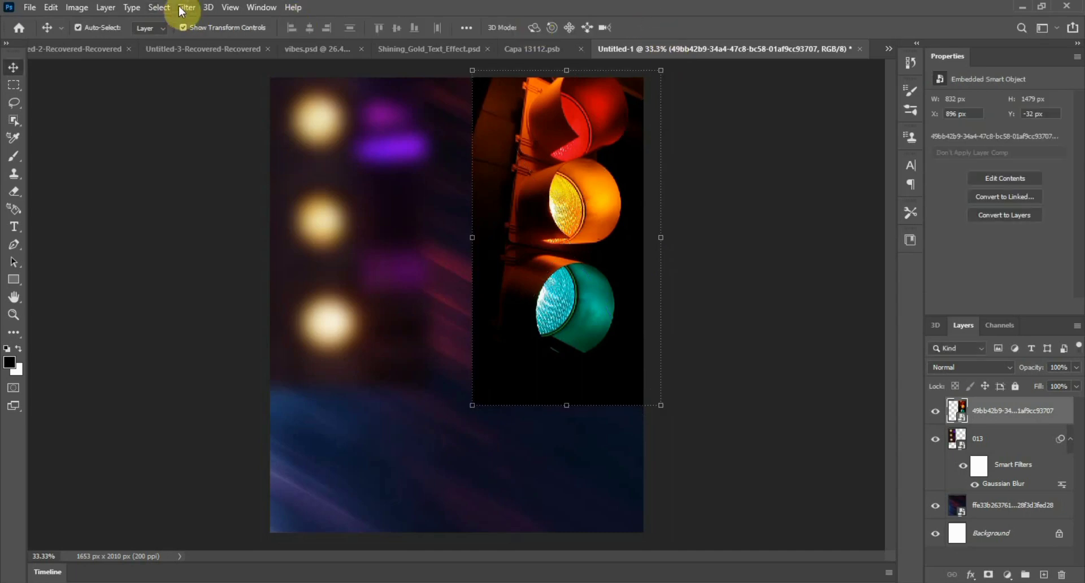
# Apply a Gaussian blur of about 37 px to the traffic lights.
pyautogui.click(186, 8)
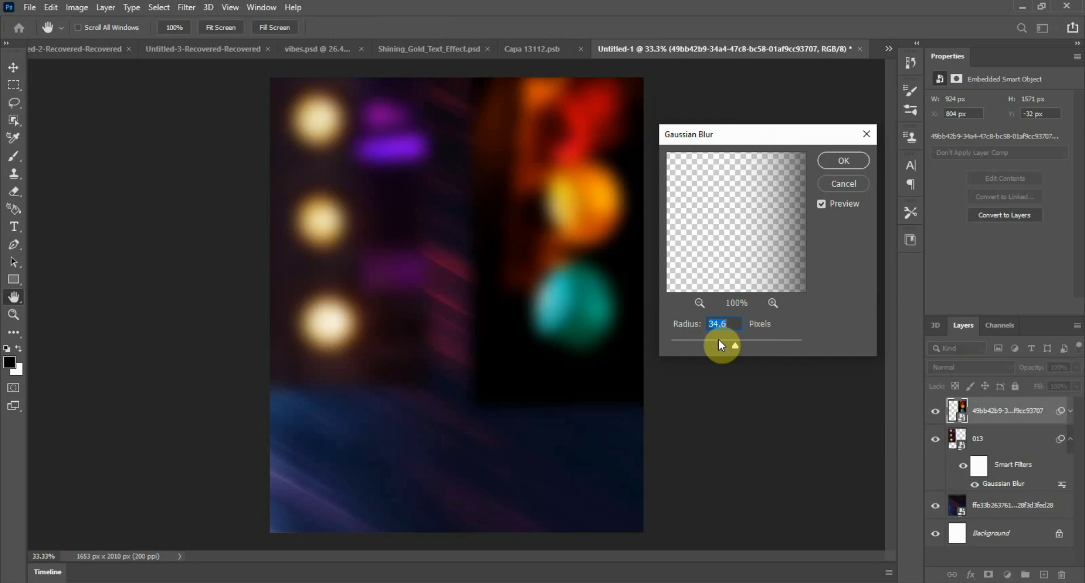
pyautogui.moveTo(721, 345); pyautogui.dragTo(744, 349)
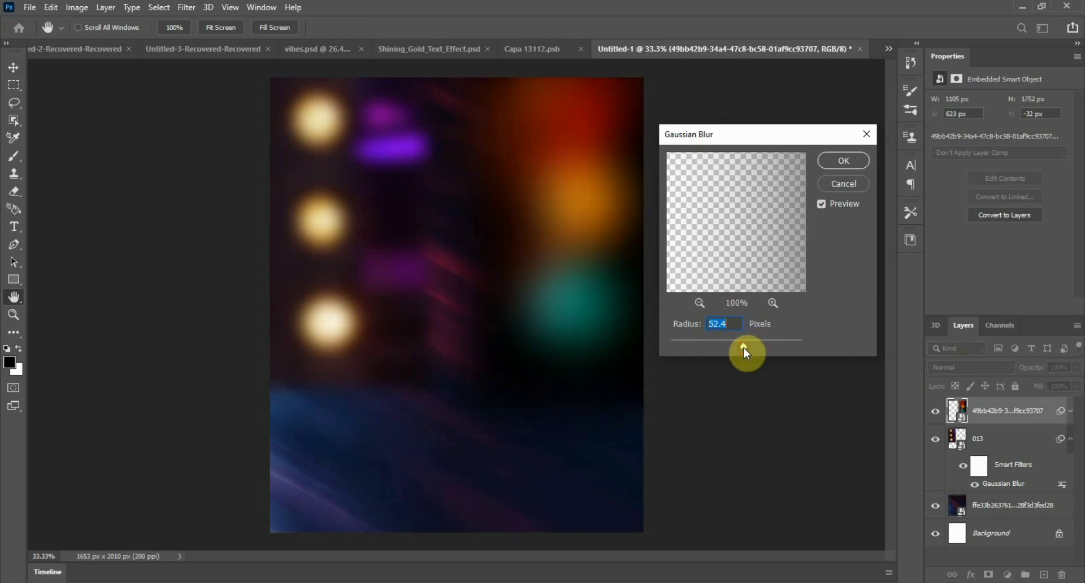
pyautogui.moveTo(747, 346); pyautogui.dragTo(742, 346)
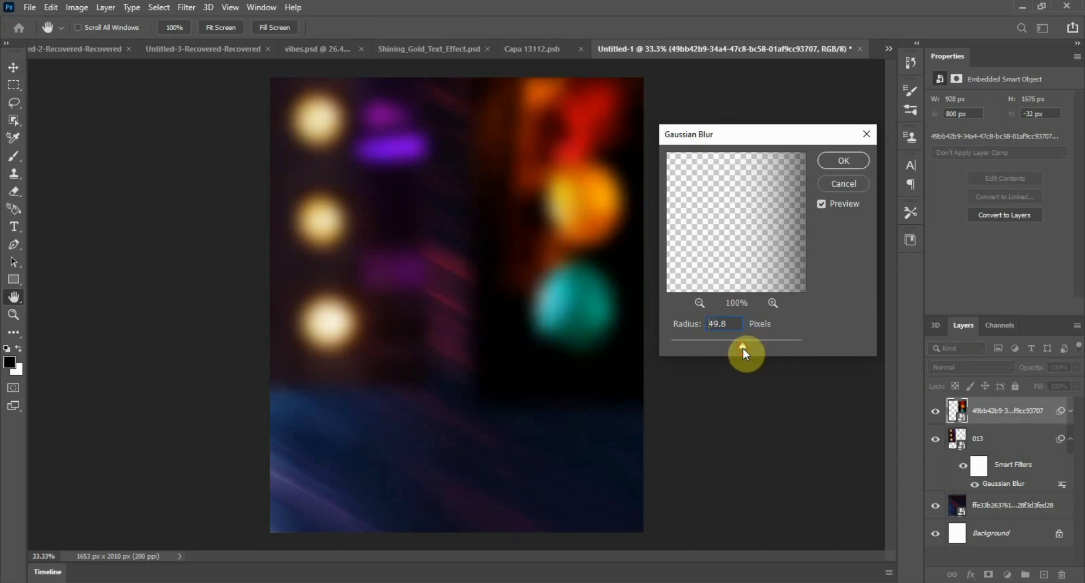
pyautogui.moveTo(746, 346); pyautogui.dragTo(730, 346)
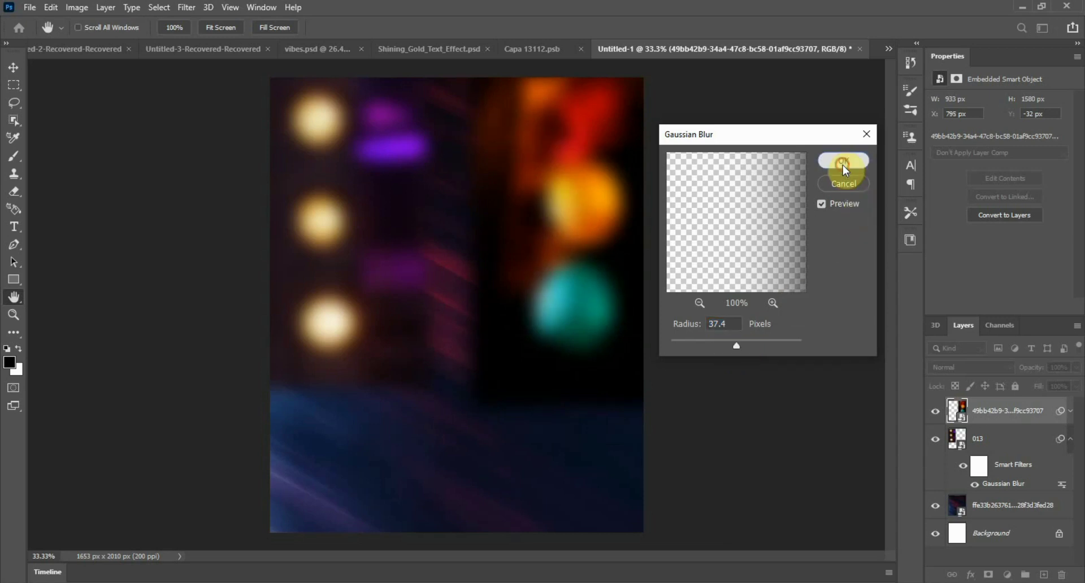
pyautogui.click(842, 161)
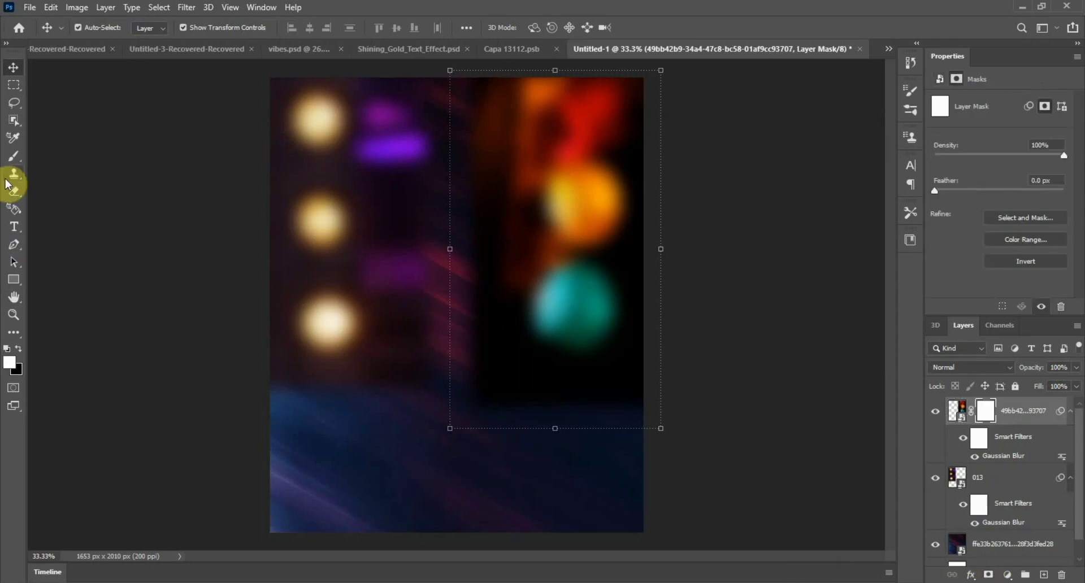
# Paint black at about 38% opacity on the mask to fade the traffic lights' lower and left edges.
pyautogui.click(13, 157)
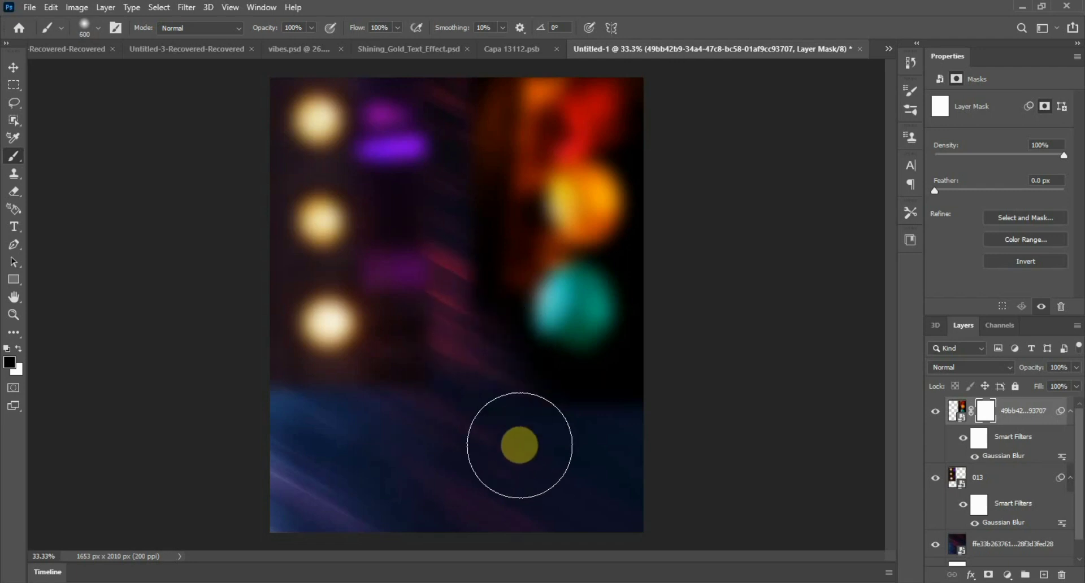
pyautogui.moveTo(518, 445); pyautogui.dragTo(410, 455)
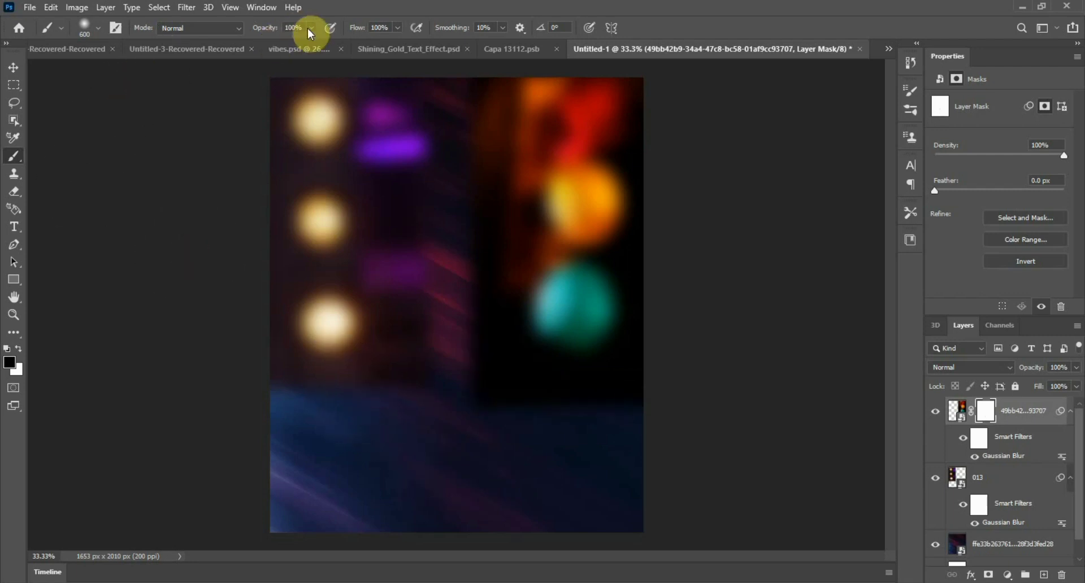
pyautogui.click(294, 28)
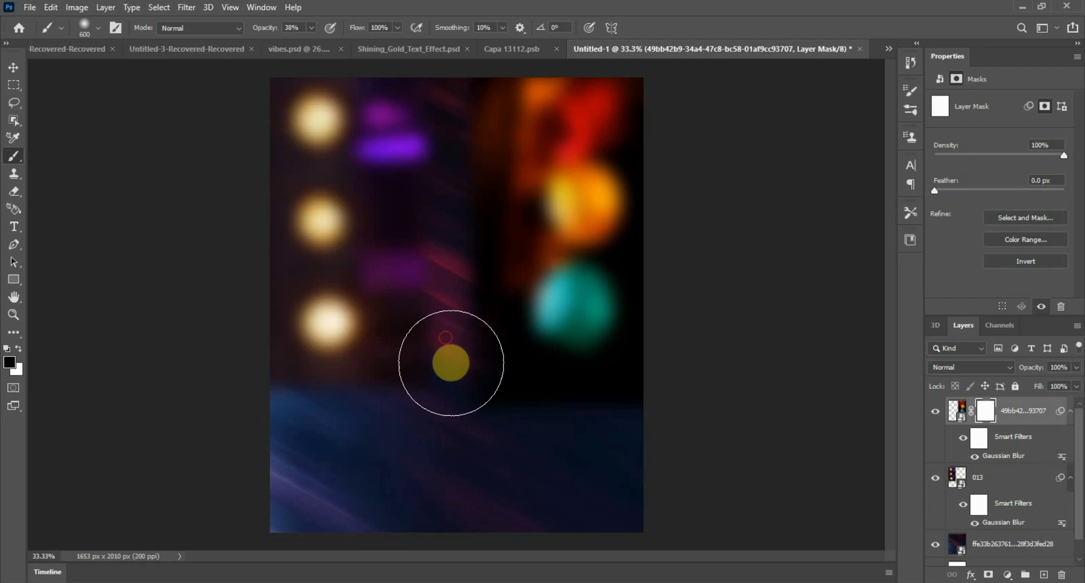
pyautogui.moveTo(448, 363); pyautogui.dragTo(454, 276)
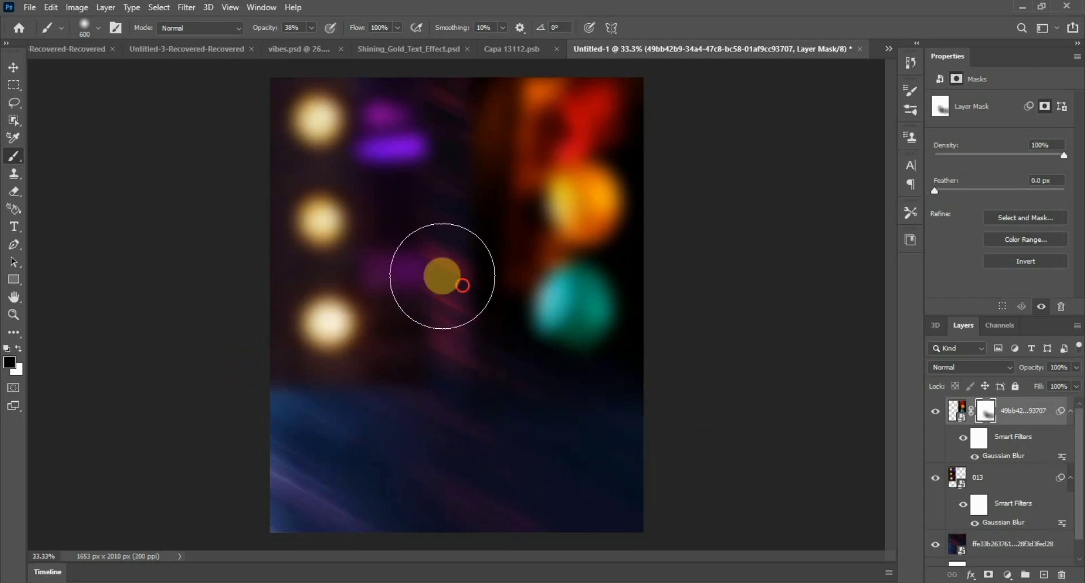
pyautogui.click(12, 67)
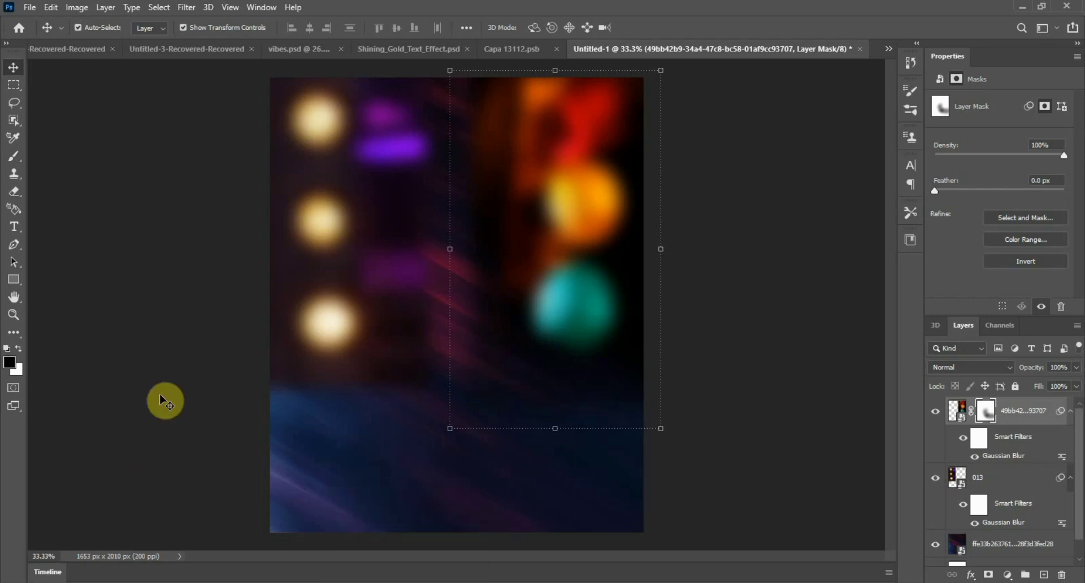
pyautogui.moveTo(192, 415)
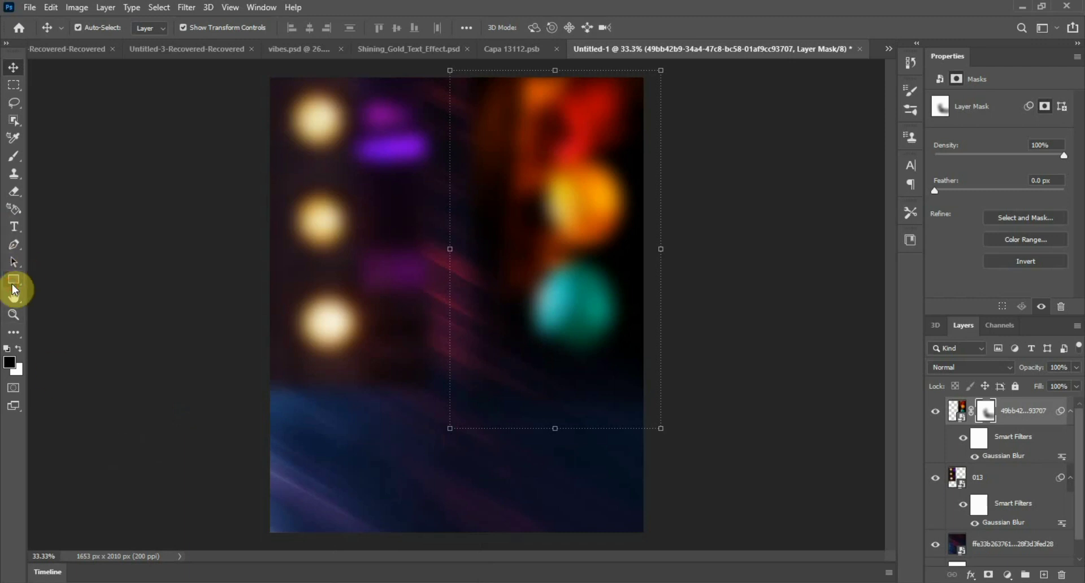
# Draw a black rectangle over the lower flyer with a black-to-white gradient mask.
pyautogui.click(13, 280)
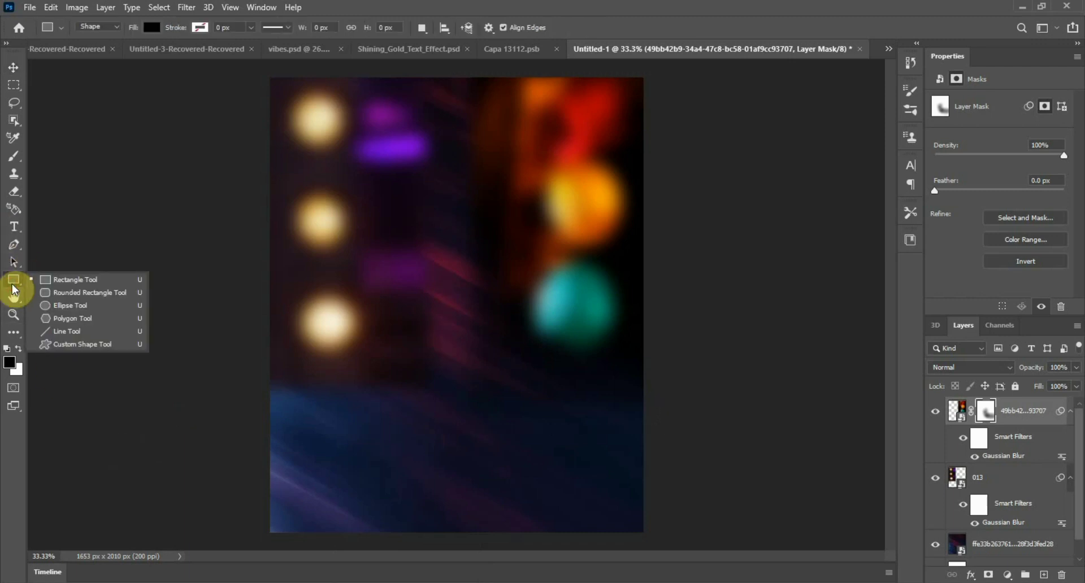
pyautogui.moveTo(12, 322)
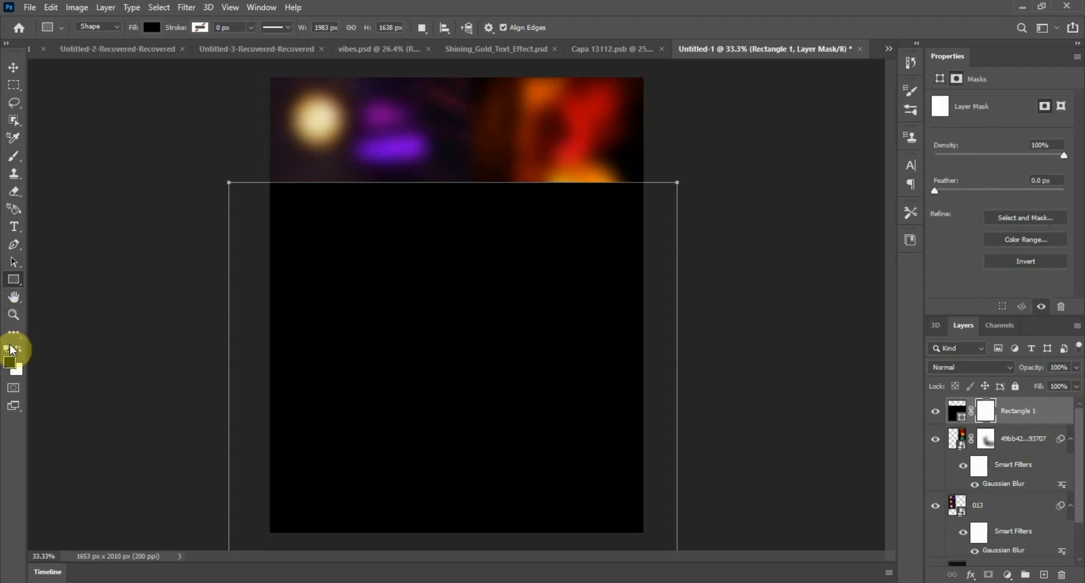
pyautogui.click(12, 333)
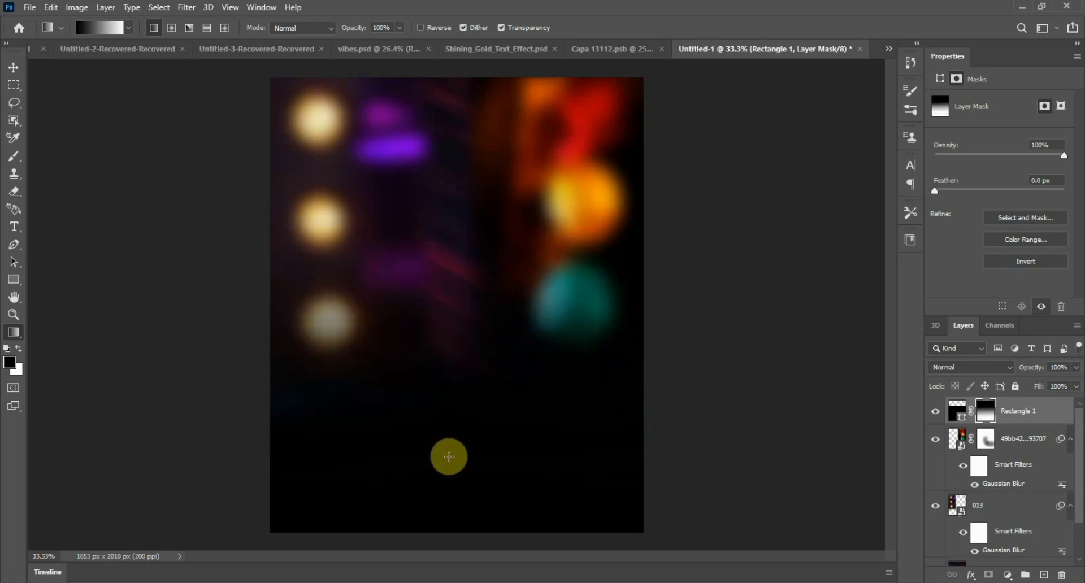
pyautogui.click(13, 67)
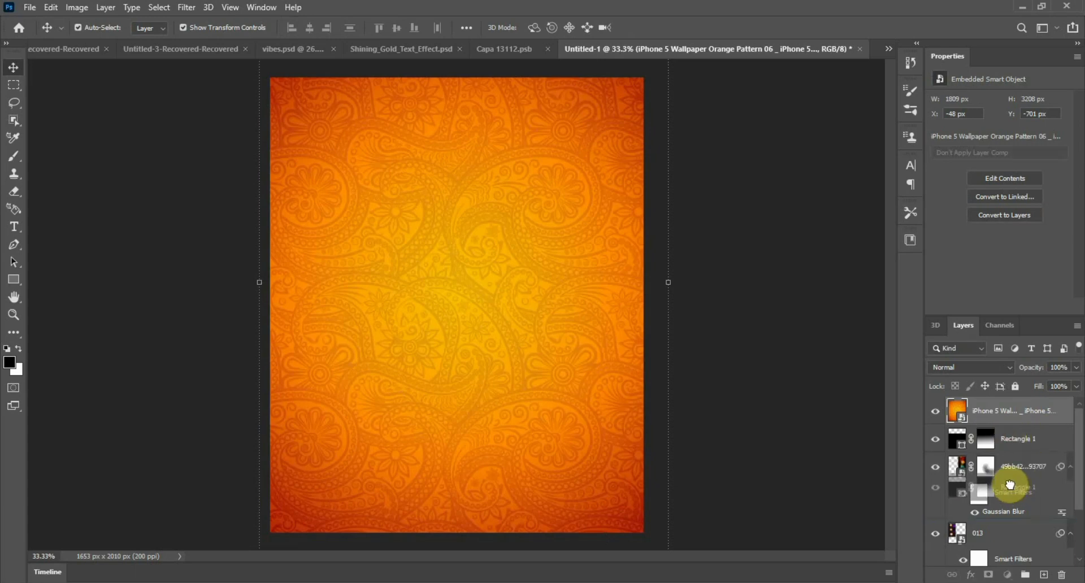
# Set the orange pattern layer's blend mode to Multiply.
pyautogui.click(1018, 438)
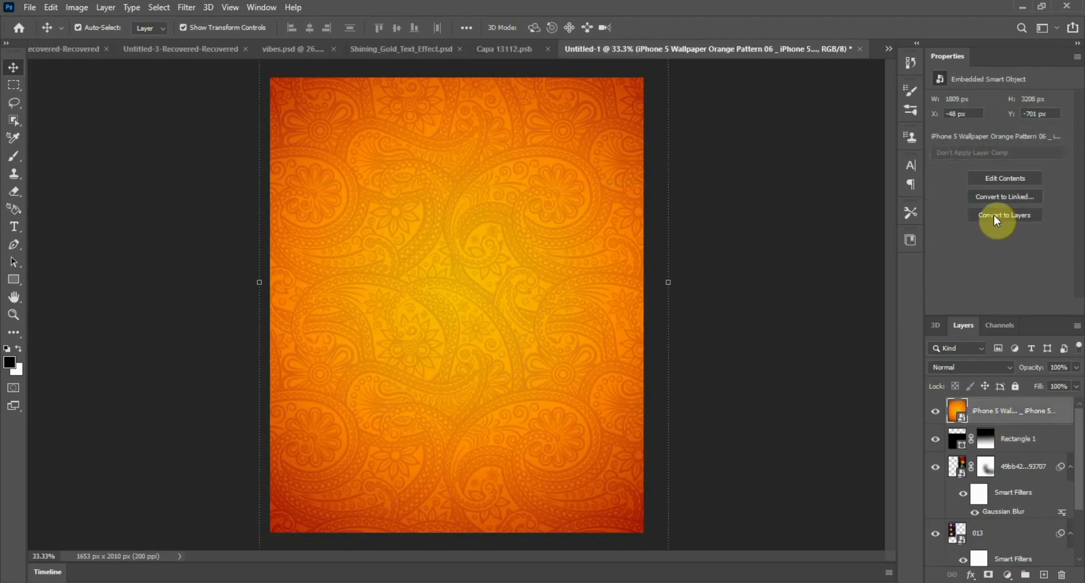
pyautogui.click(971, 367)
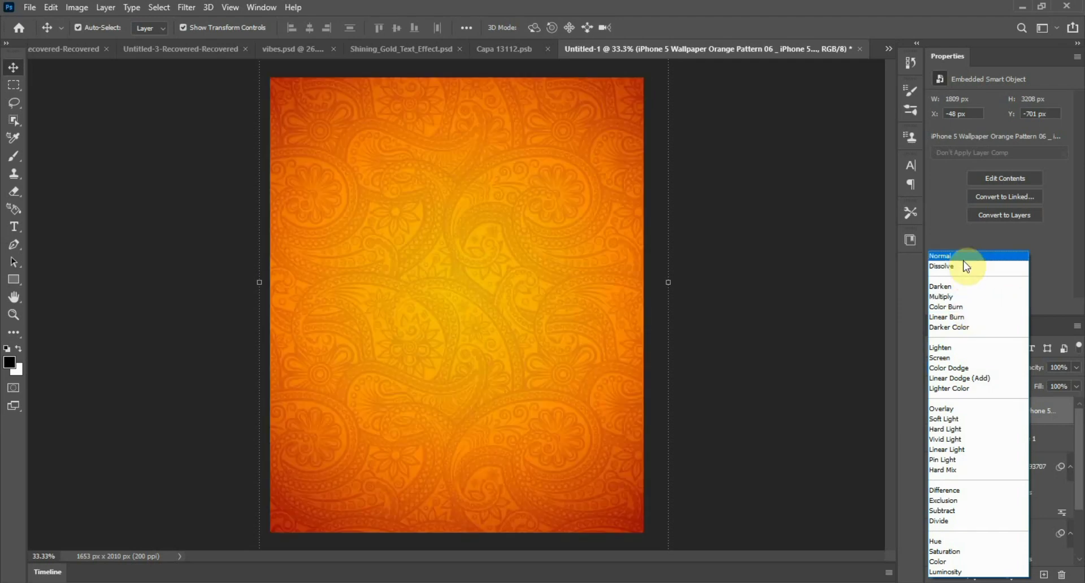
pyautogui.click(941, 296)
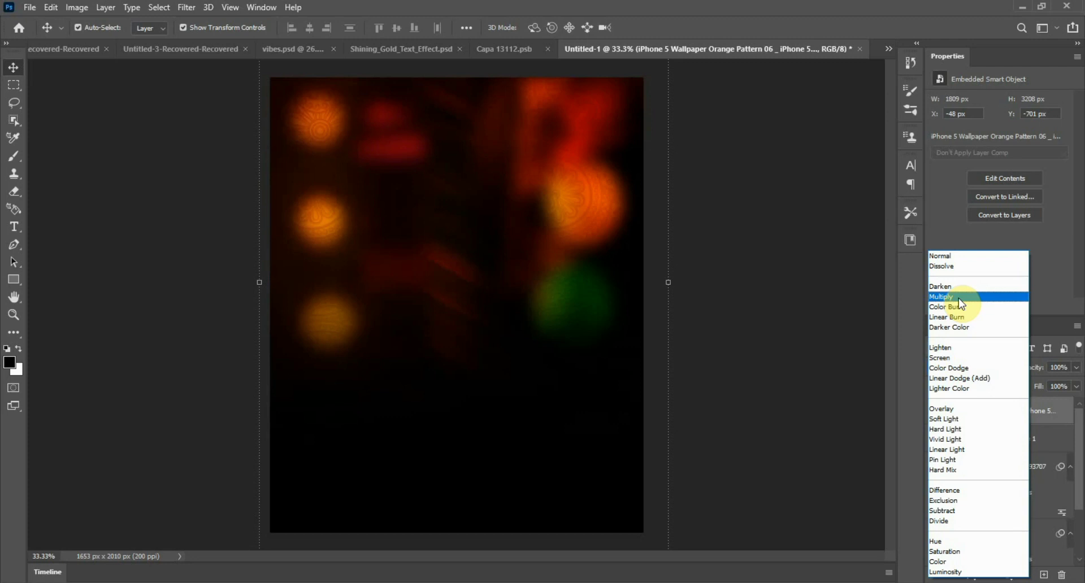
pyautogui.click(941, 297)
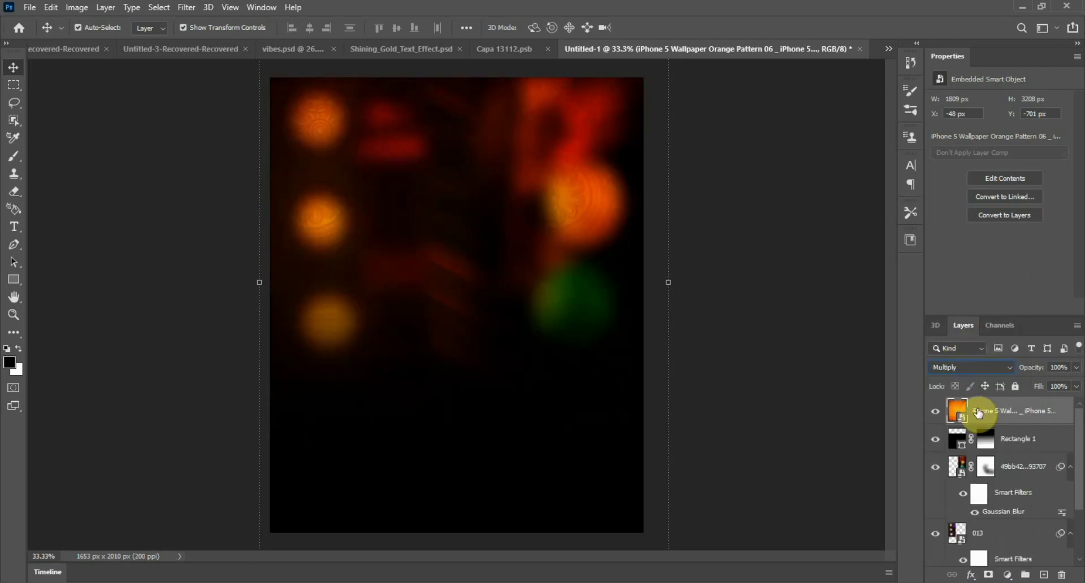
# Move the black Rectangle 1 layer below the traffic light layer.
pyautogui.click(1017, 439)
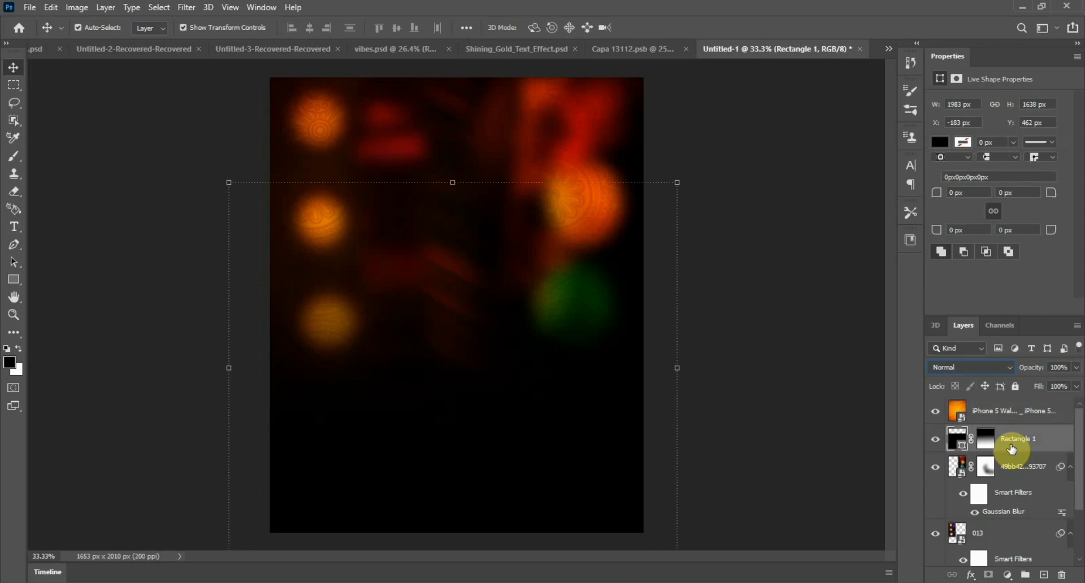
pyautogui.moveTo(1017, 439); pyautogui.dragTo(1017, 506)
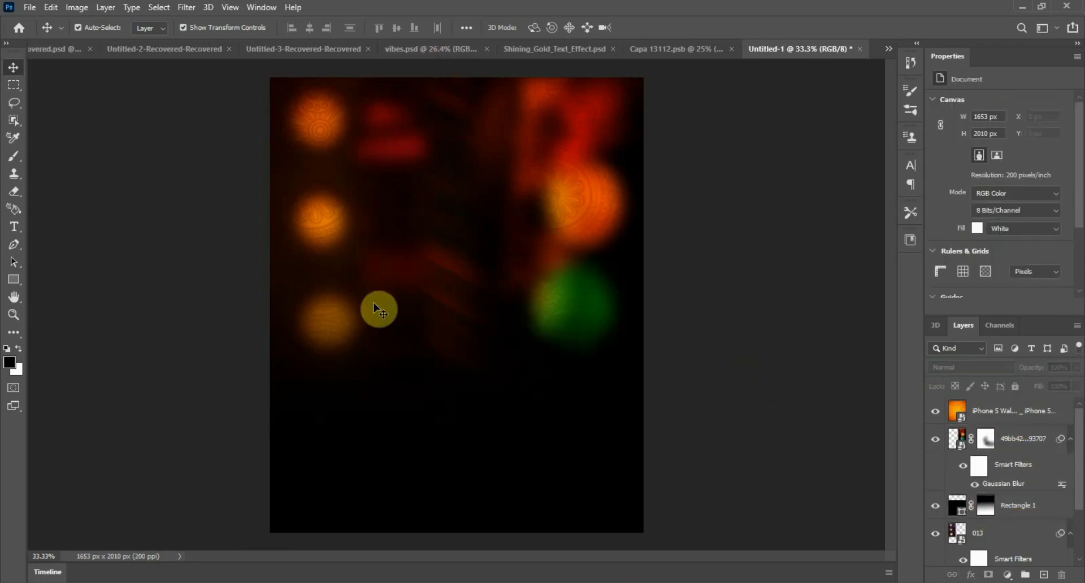
pyautogui.moveTo(386, 282)
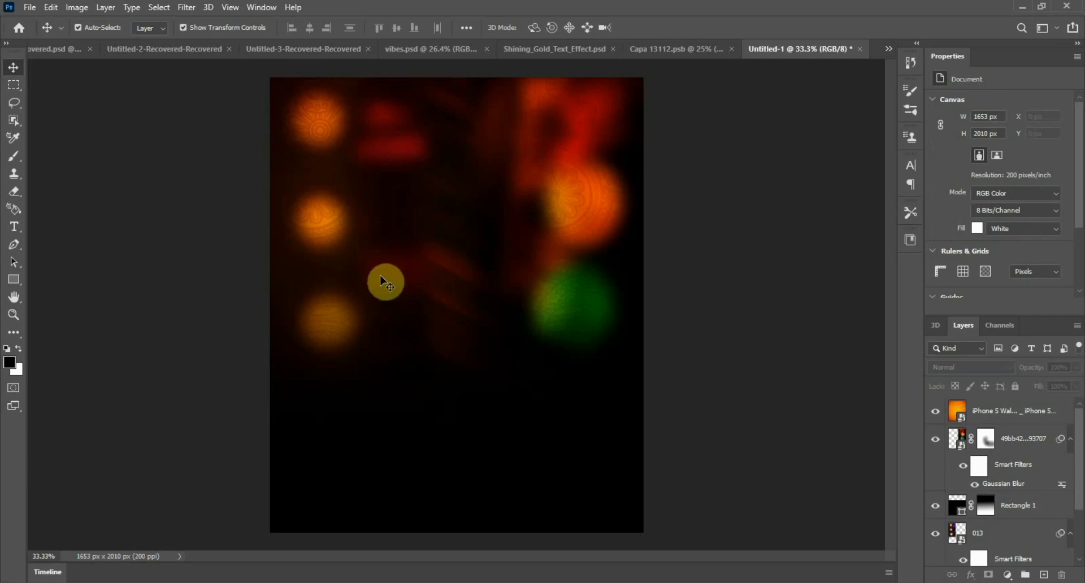
pyautogui.moveTo(472, 331)
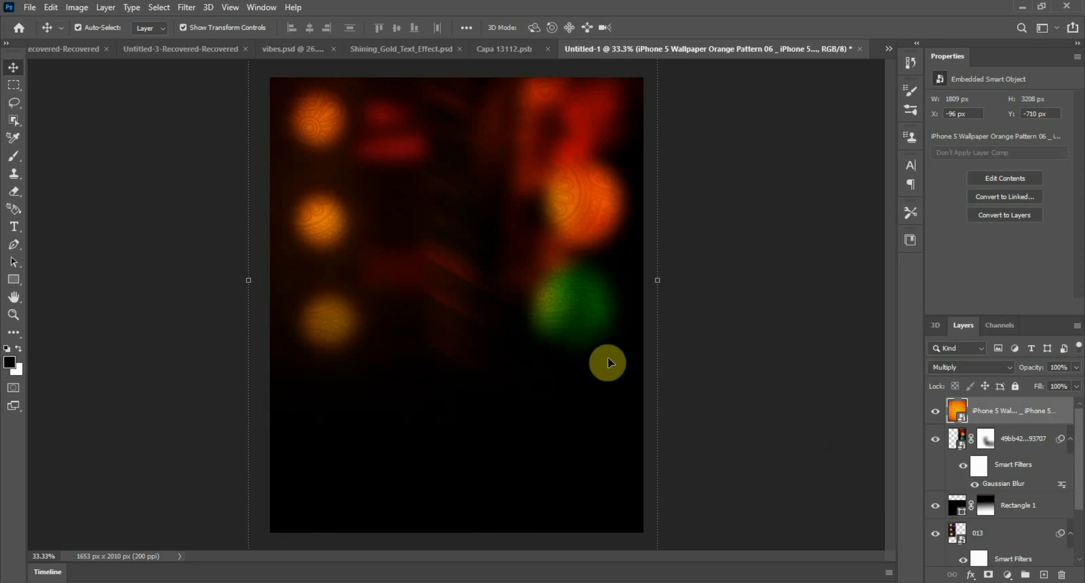
pyautogui.moveTo(413, 349)
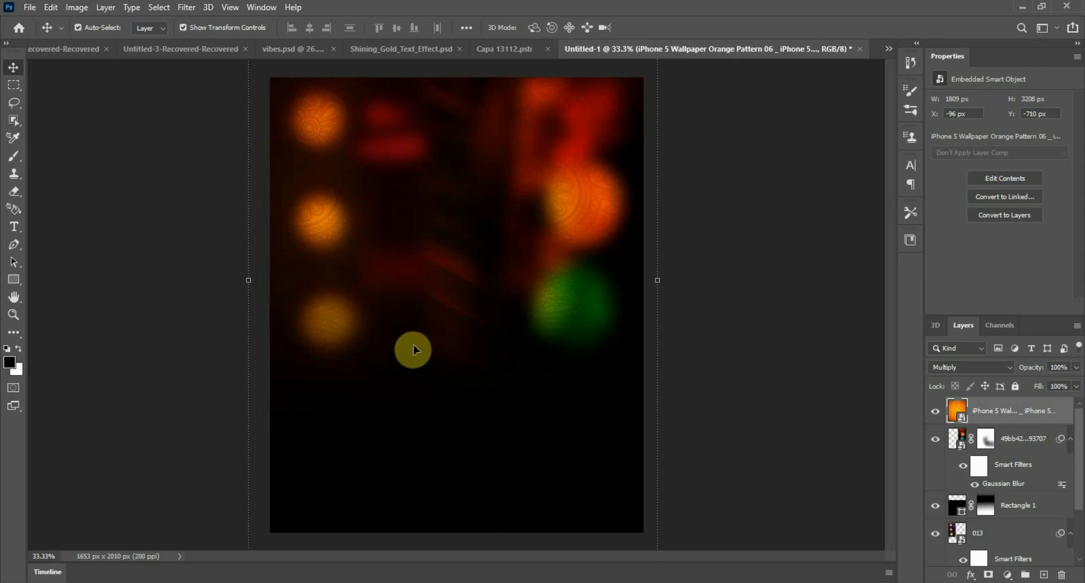
pyautogui.moveTo(116, 386)
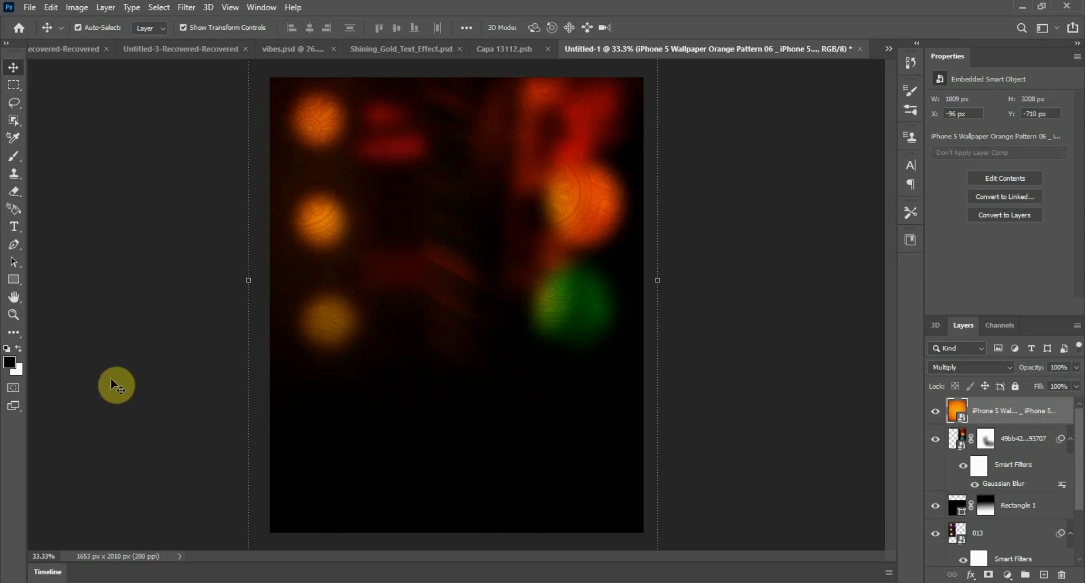
# Draw a wide dark-brown rectangle across the flyer's lower middle.
pyautogui.click(14, 279)
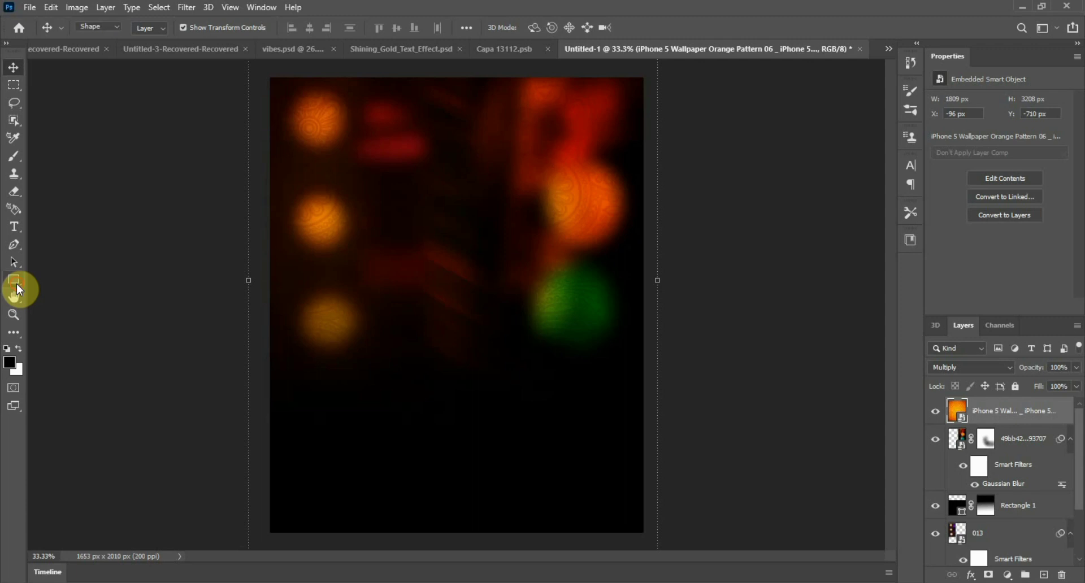
pyautogui.click(12, 279)
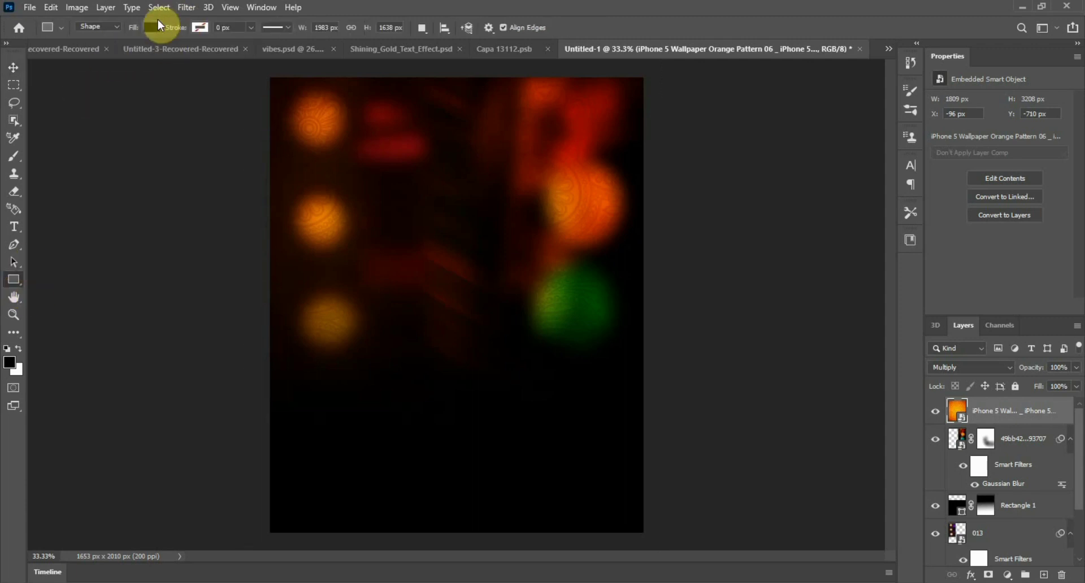
pyautogui.click(152, 27)
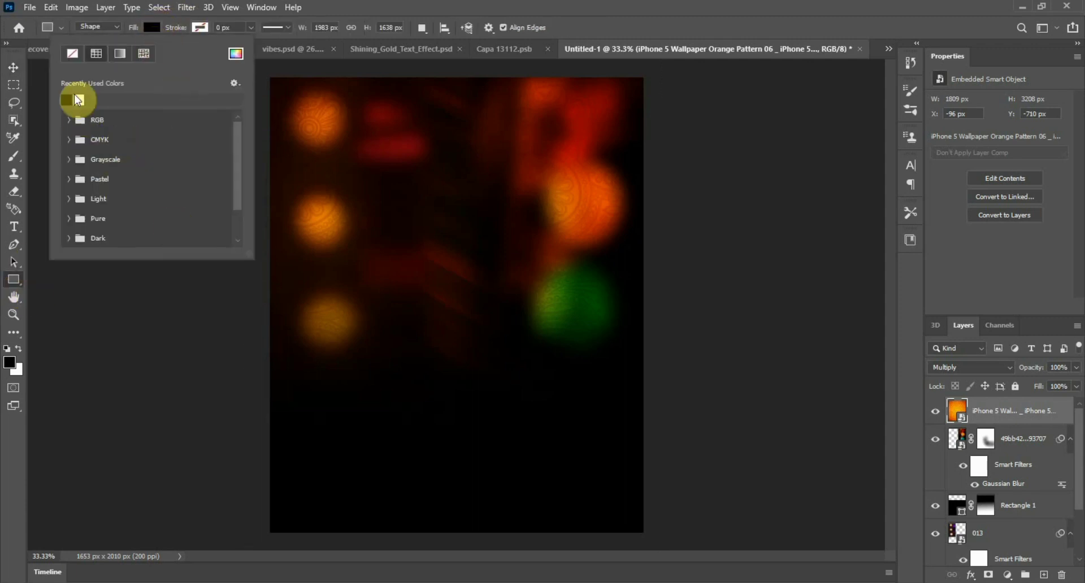
pyautogui.click(77, 98)
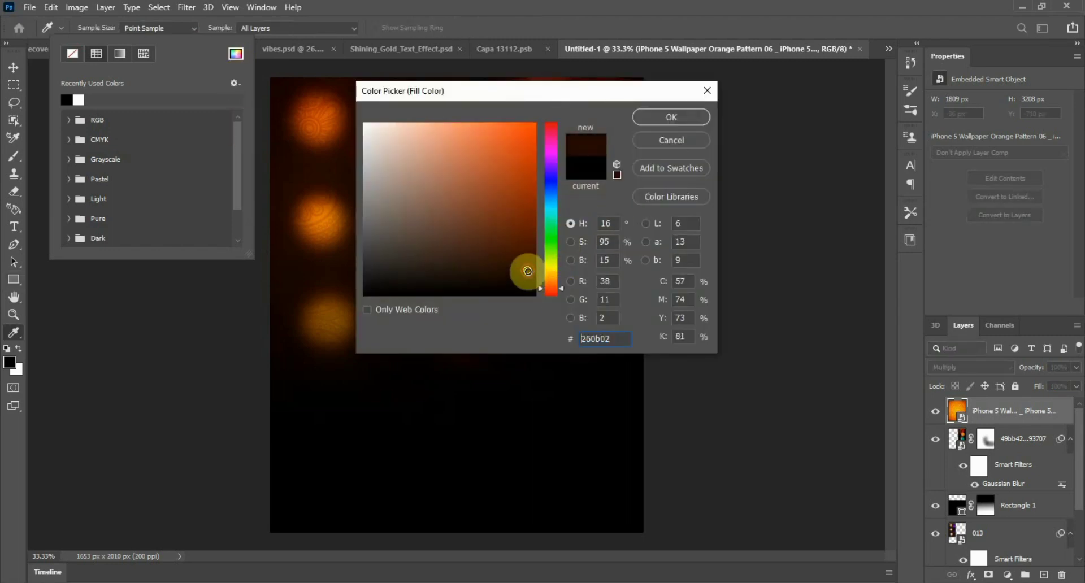
pyautogui.click(669, 117)
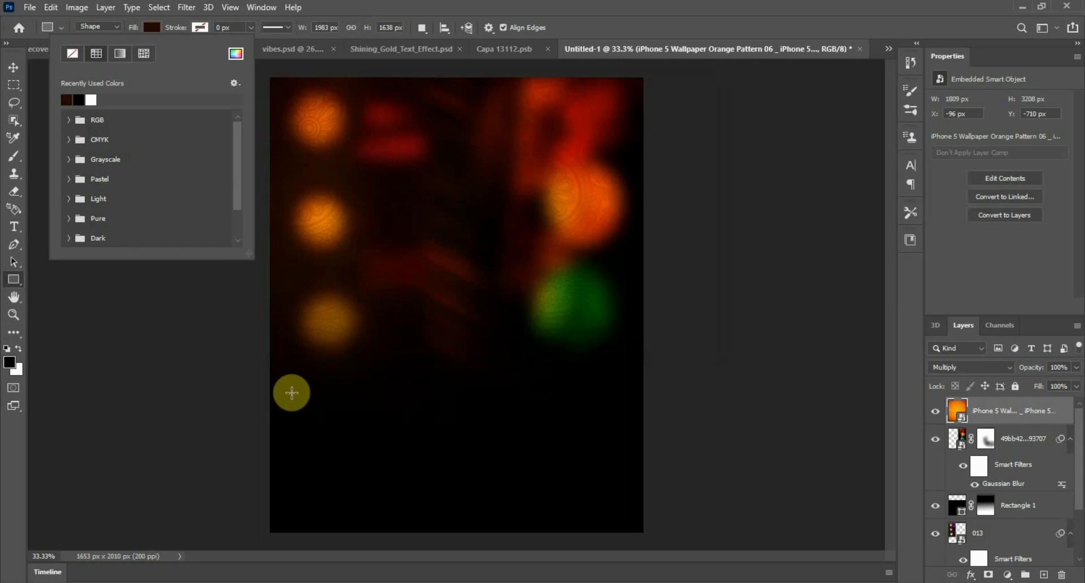
pyautogui.moveTo(266, 388)
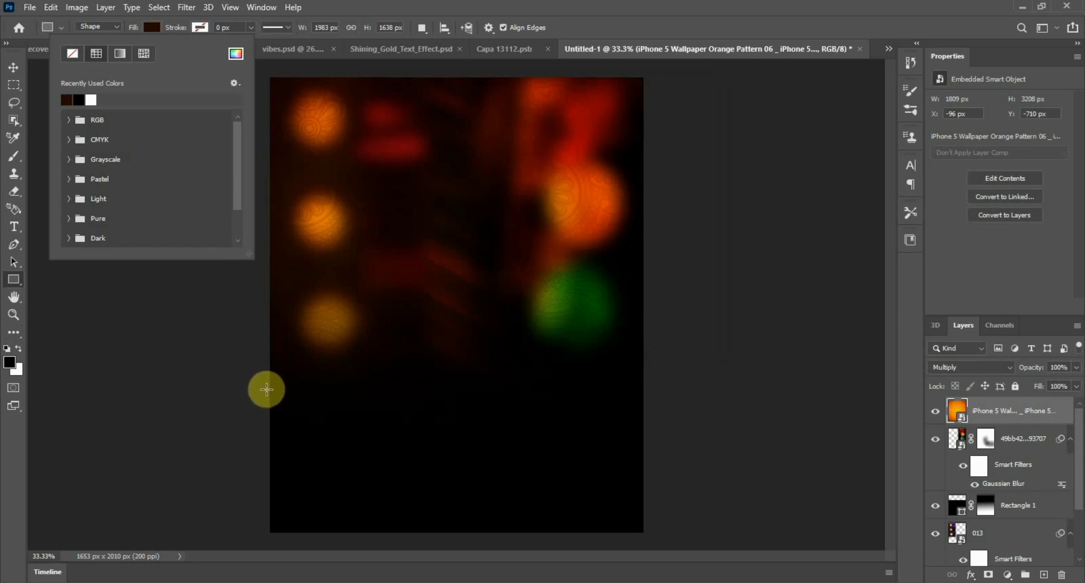
pyautogui.moveTo(267, 389); pyautogui.dragTo(647, 462)
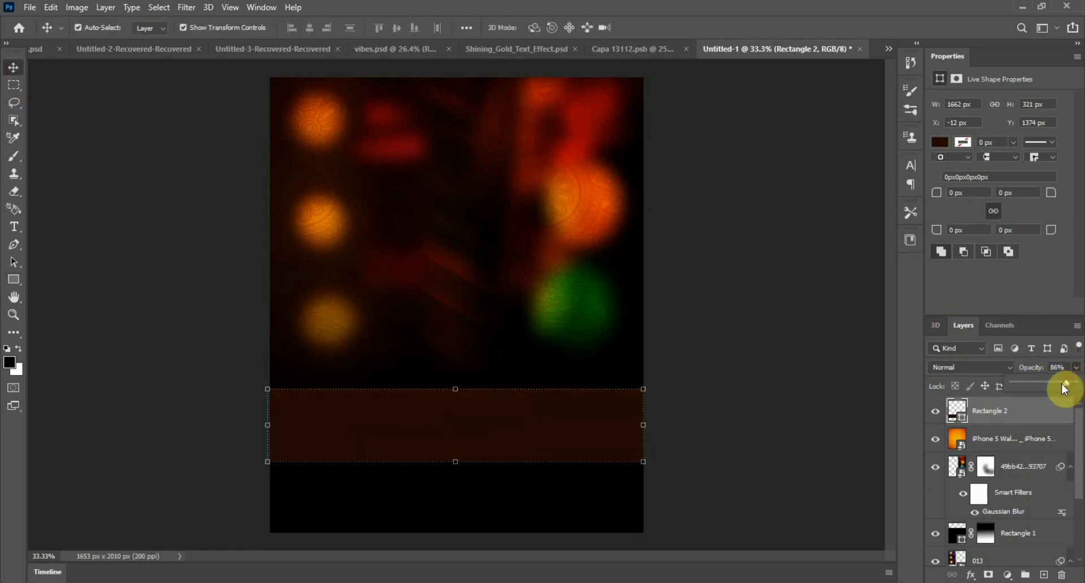
# Lower the band's opacity to 46% and copy it down to the flyer's bottom.
pyautogui.moveTo(1064, 386); pyautogui.dragTo(1051, 386)
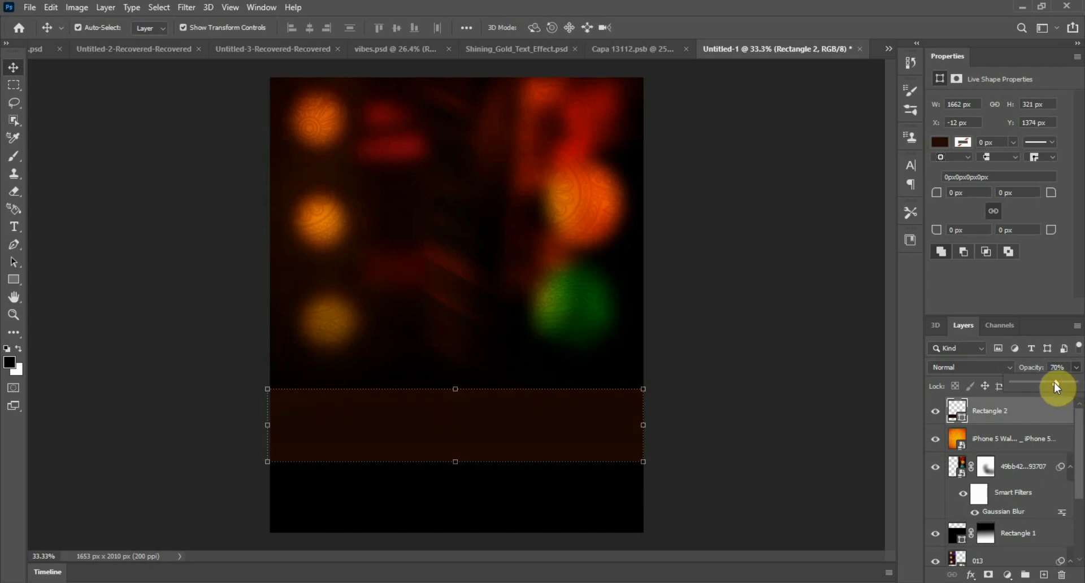
pyautogui.moveTo(1056, 386); pyautogui.dragTo(1042, 382)
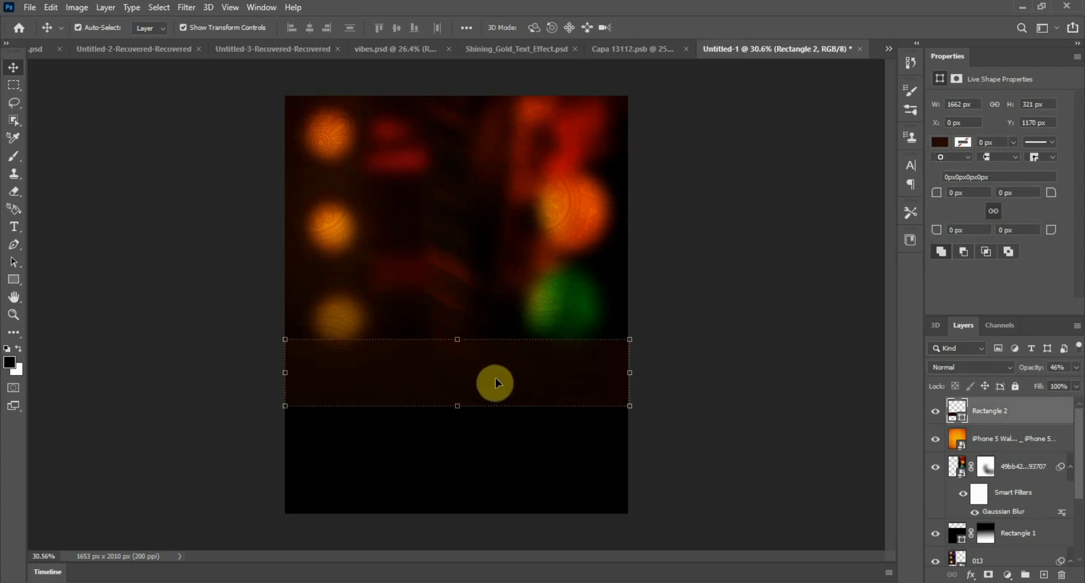
pyautogui.moveTo(495, 382); pyautogui.dragTo(490, 521)
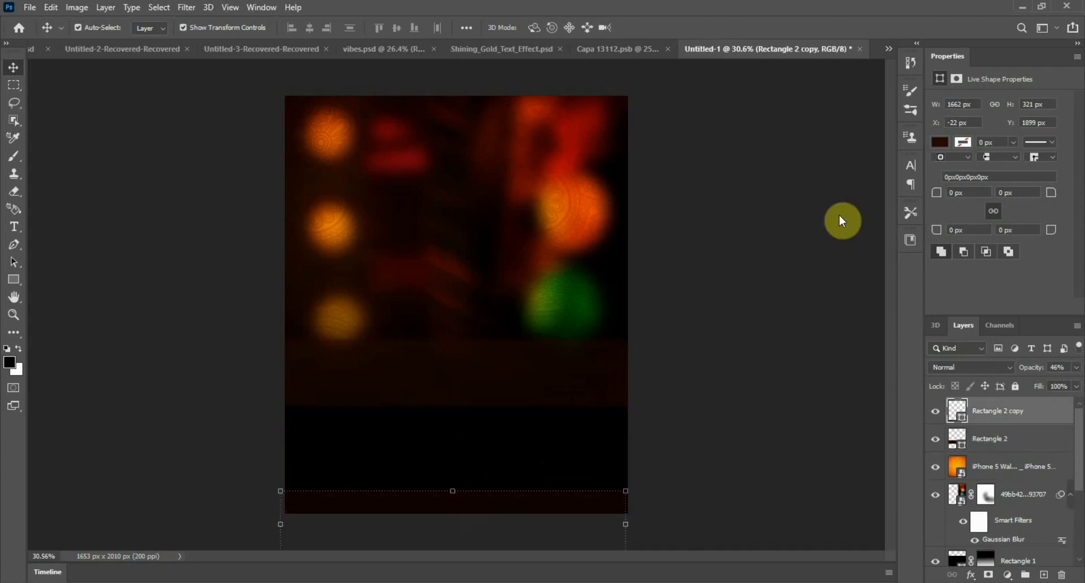
# Recolour the copied bottom band with a white fill.
pyautogui.click(940, 143)
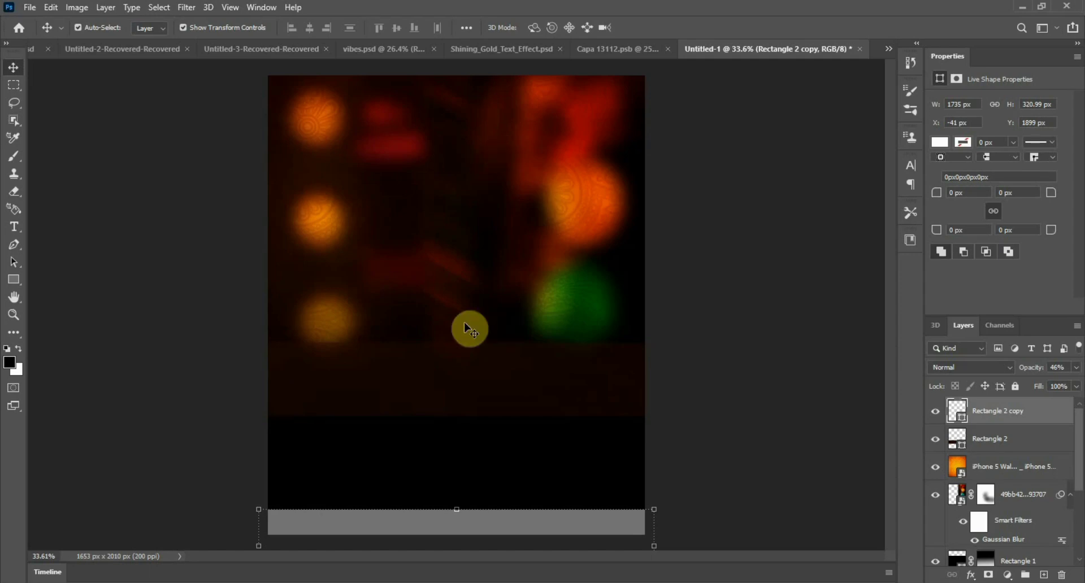
pyautogui.moveTo(305, 580)
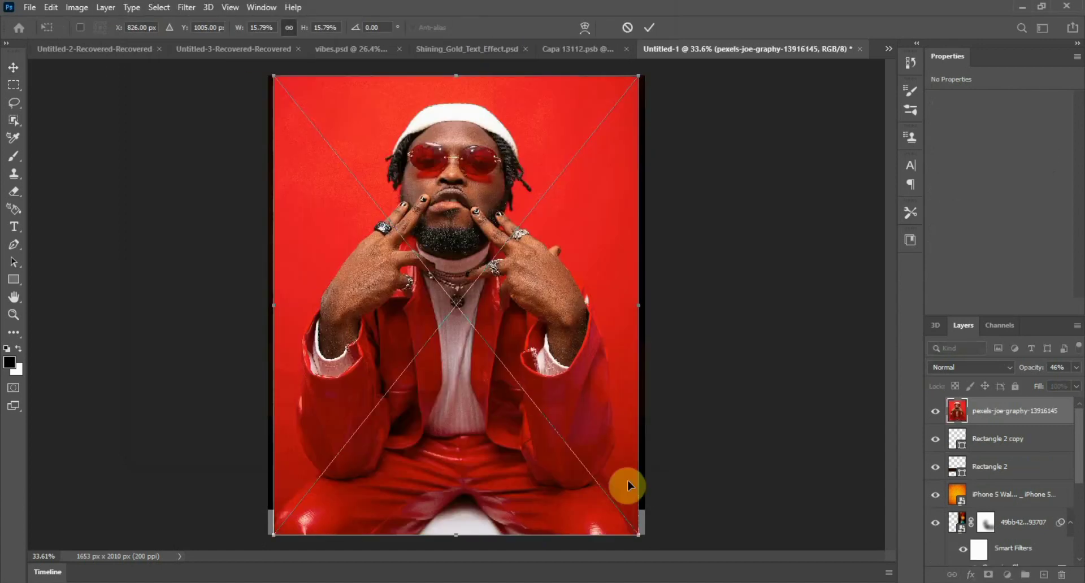
# Shrink the placed photo of the man and remove its background via Quick Actions.
pyautogui.moveTo(628, 485); pyautogui.dragTo(533, 318)
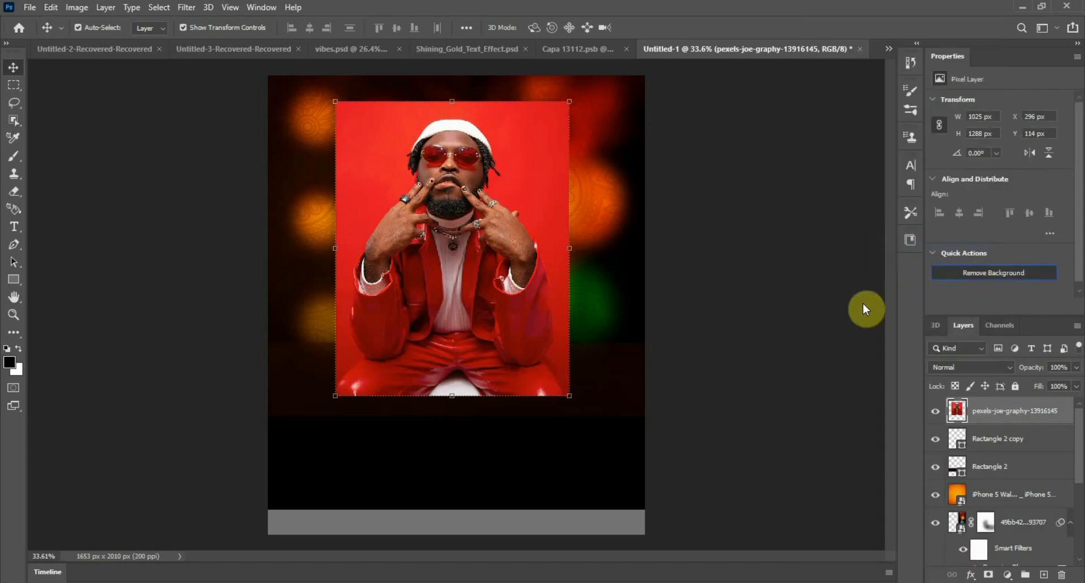
pyautogui.moveTo(888, 318)
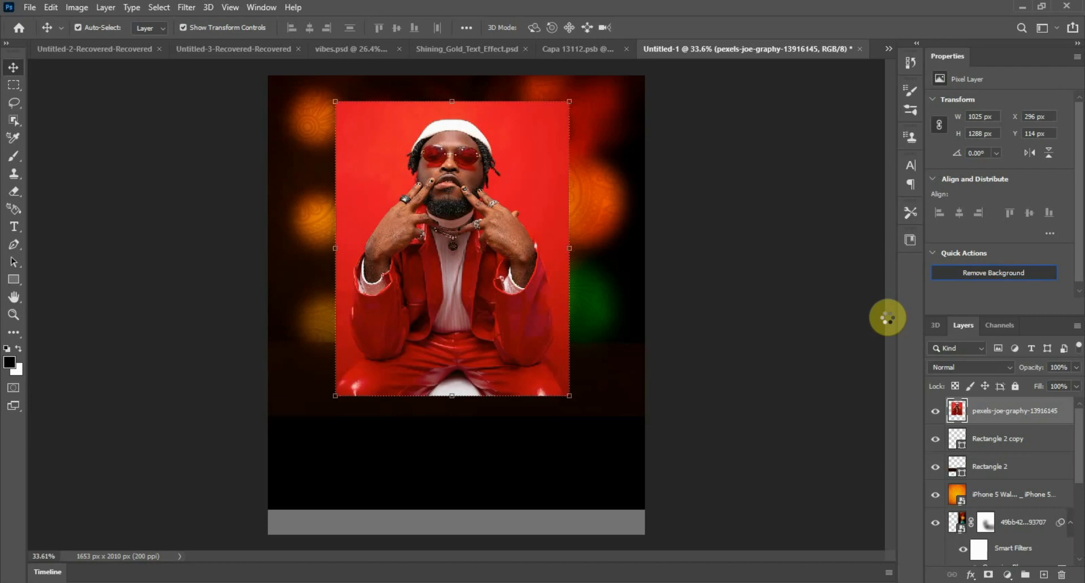
pyautogui.click(992, 272)
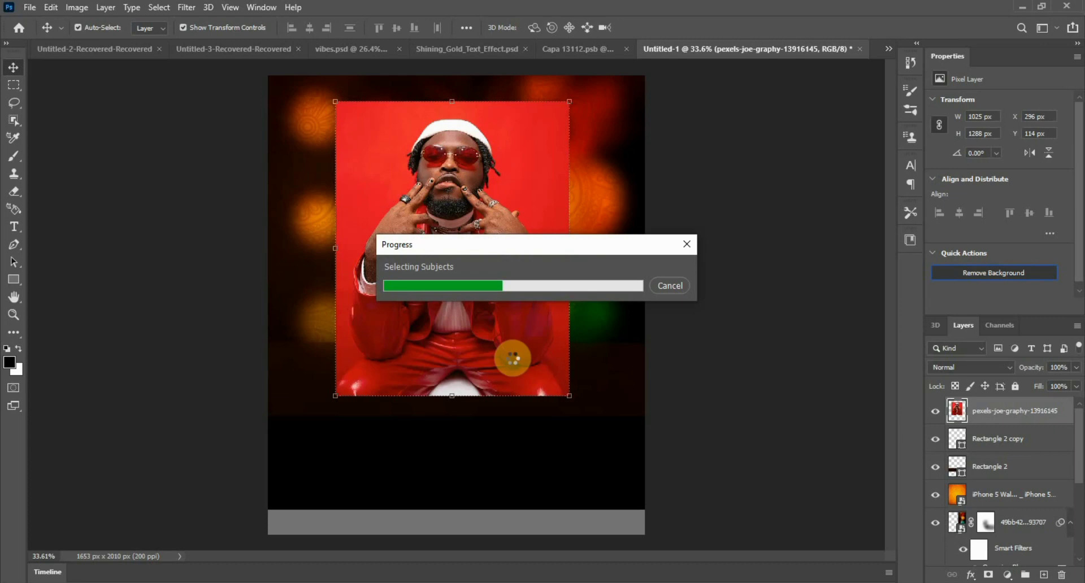
pyautogui.click(993, 272)
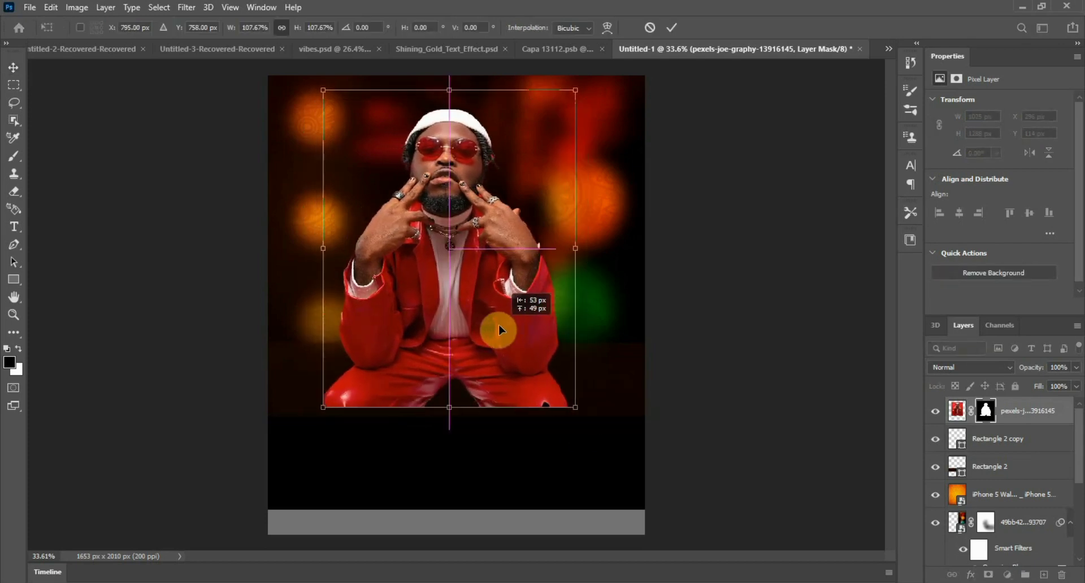
# Scale the man to about 108% and mask his legs with a soft black brush so they fade into the dark band.
pyautogui.moveTo(498, 331); pyautogui.dragTo(570, 270)
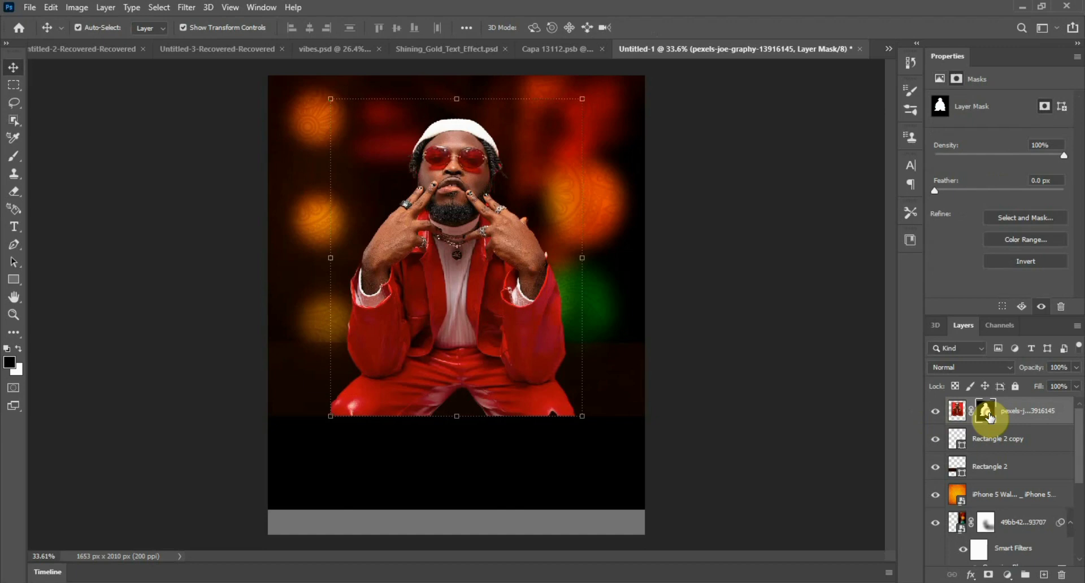
pyautogui.click(13, 157)
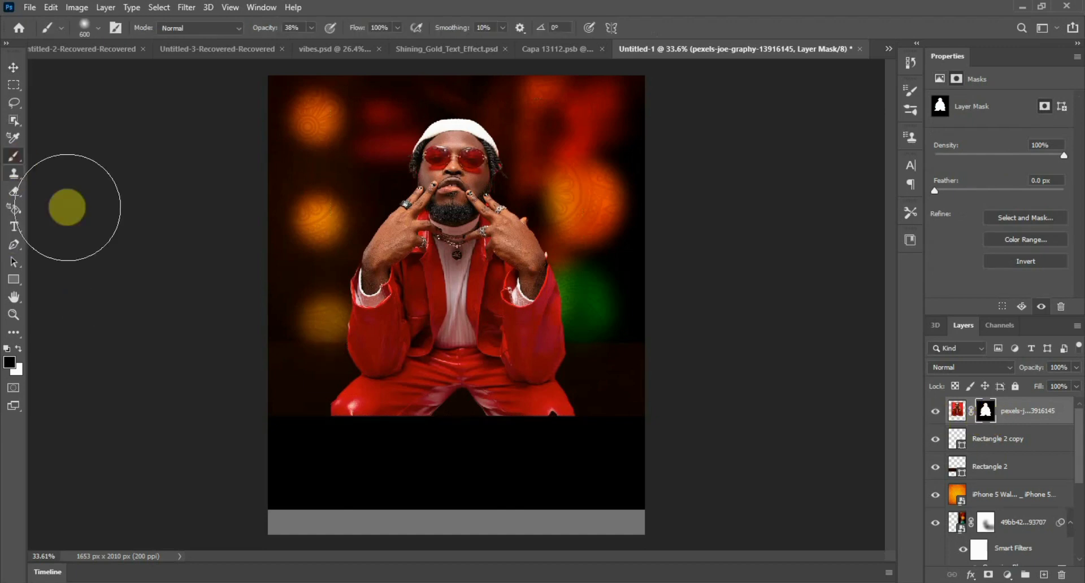
pyautogui.moveTo(68, 207); pyautogui.dragTo(294, 430)
pyautogui.write('75')
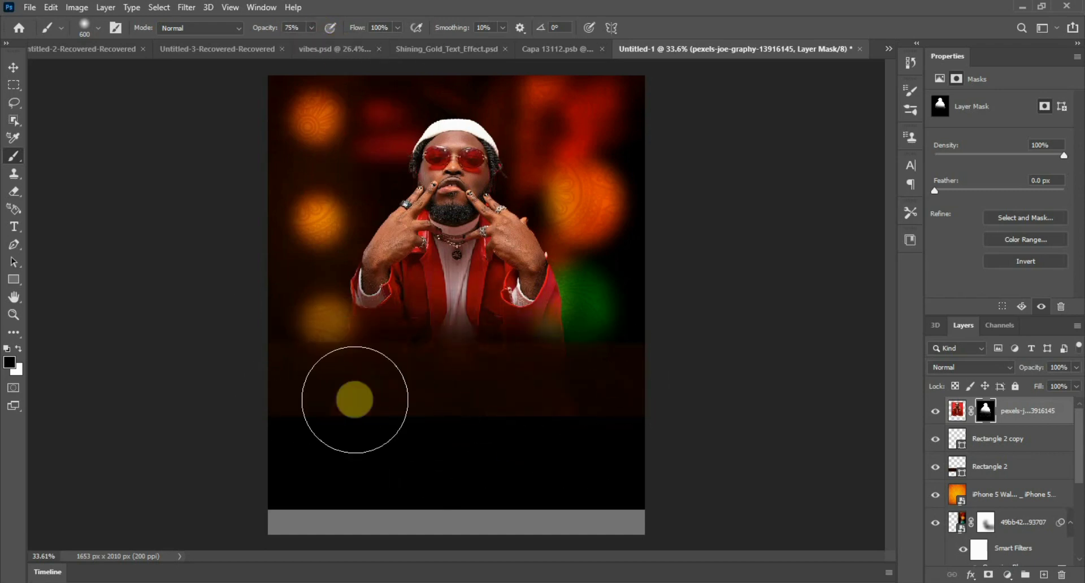
pyautogui.moveTo(355, 400); pyautogui.dragTo(282, 418)
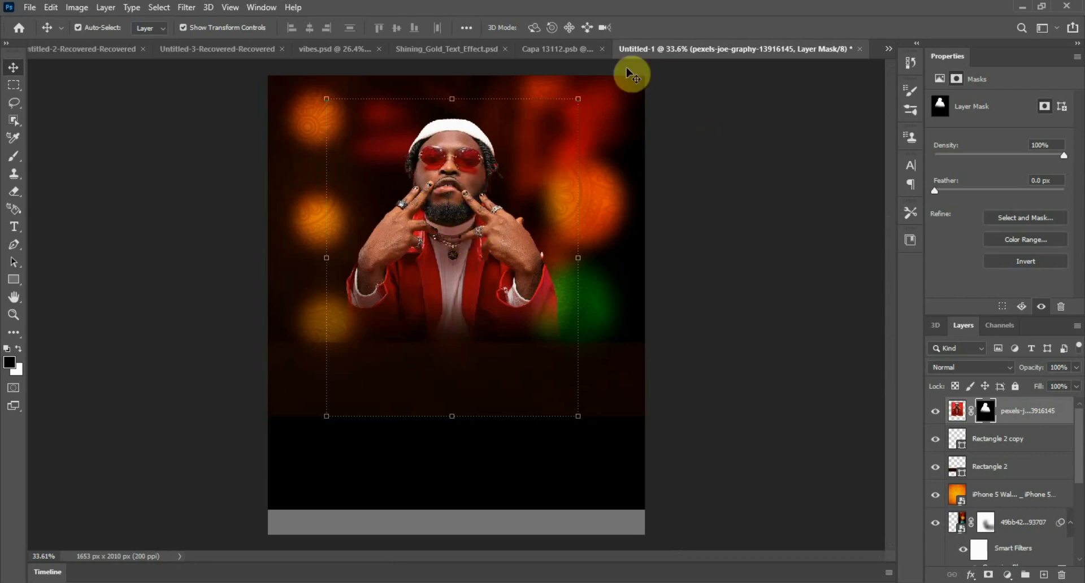
pyautogui.moveTo(474, 373)
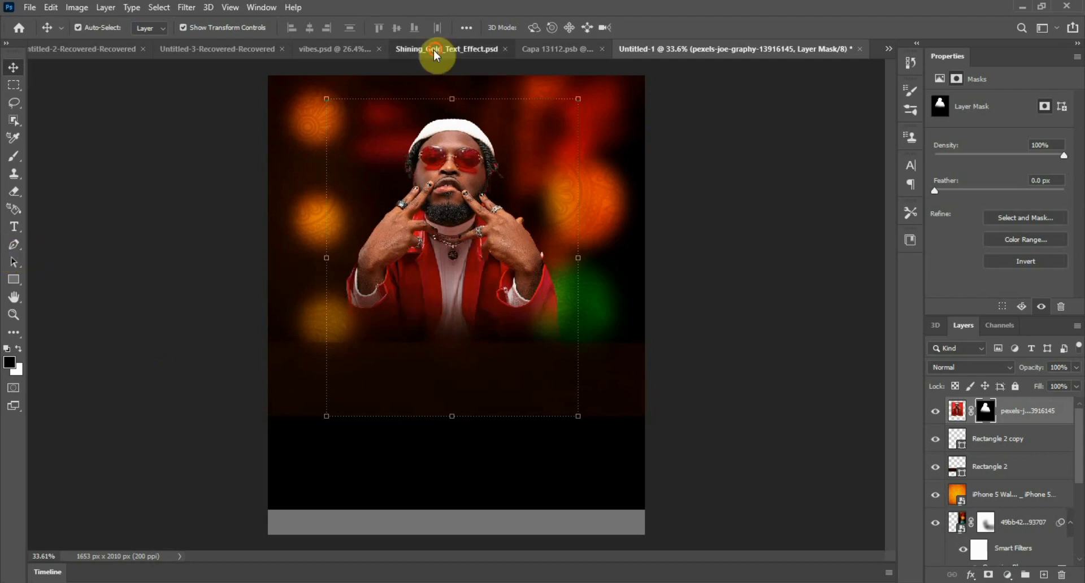
# Edit the gold text smart object so the word reads 'Vibes' and save the change.
pyautogui.click(443, 48)
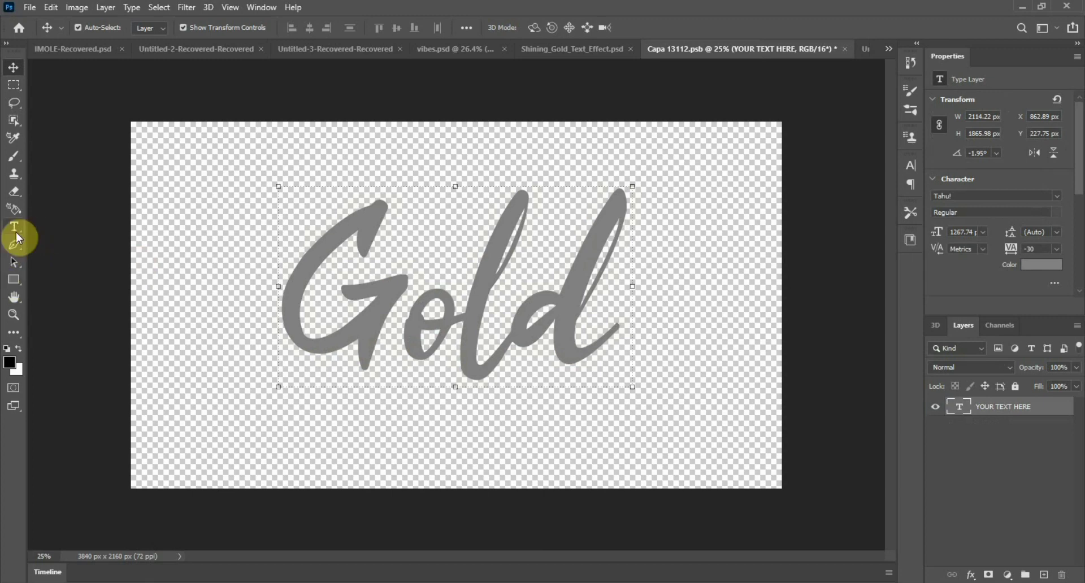
pyautogui.click(14, 226)
pyautogui.write('Vibes')
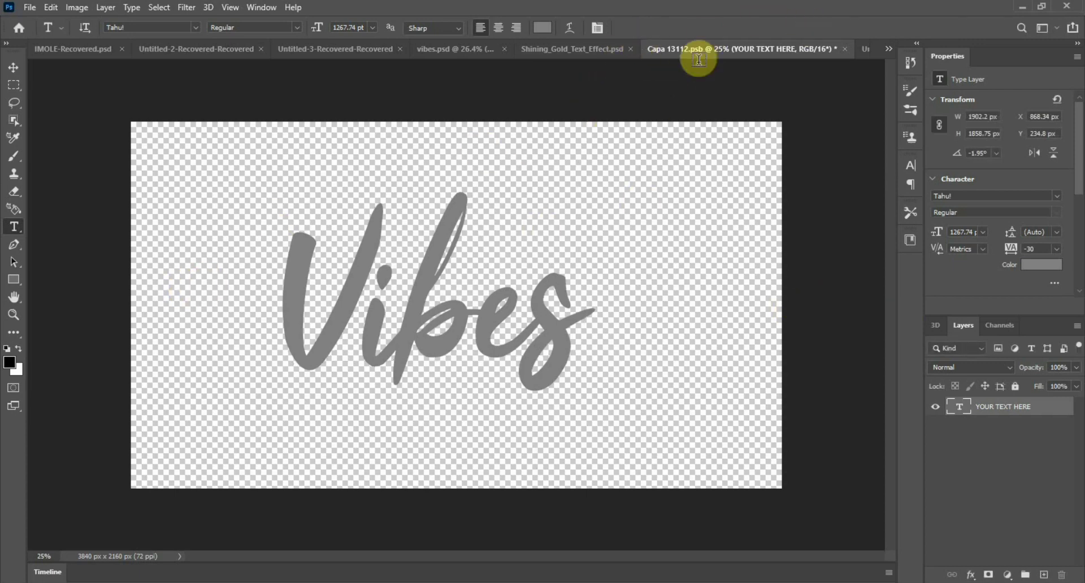
pyautogui.click(845, 48)
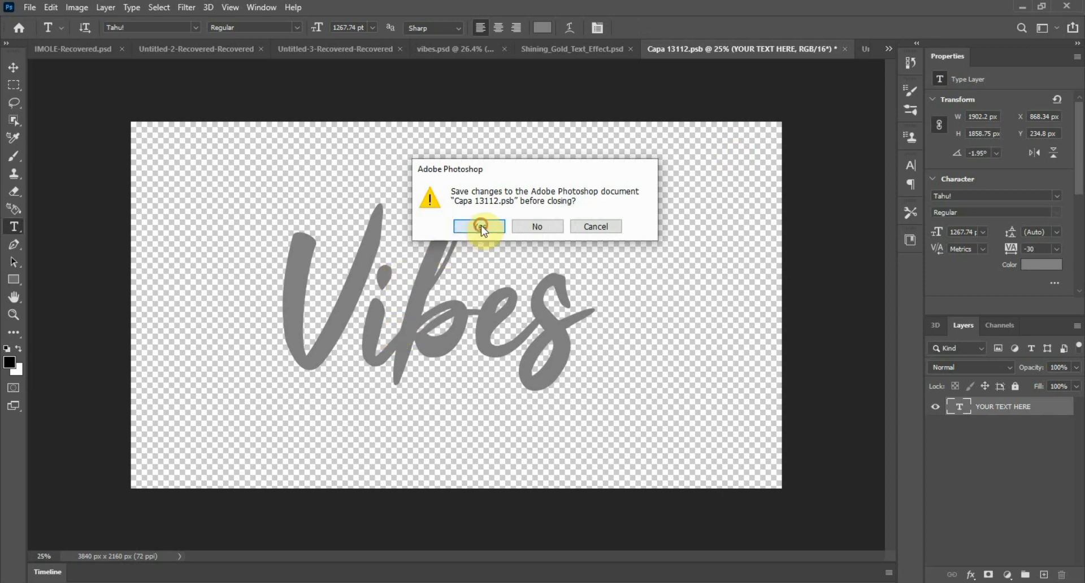
pyautogui.click(480, 226)
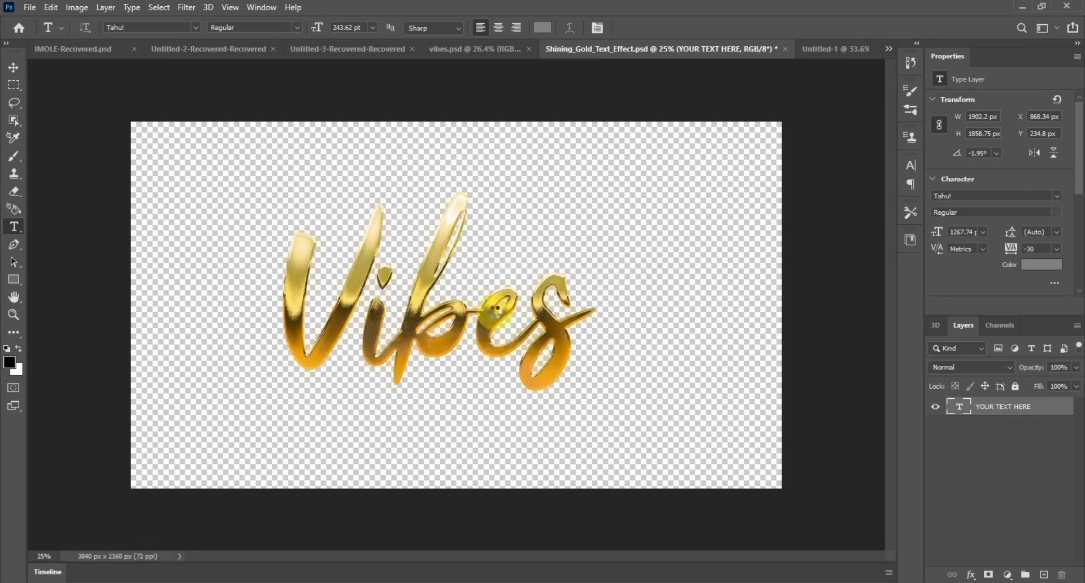
# Stamp the shining gold 'Vibes' result into its own Layer 1, ready to move.
pyautogui.click(1004, 407)
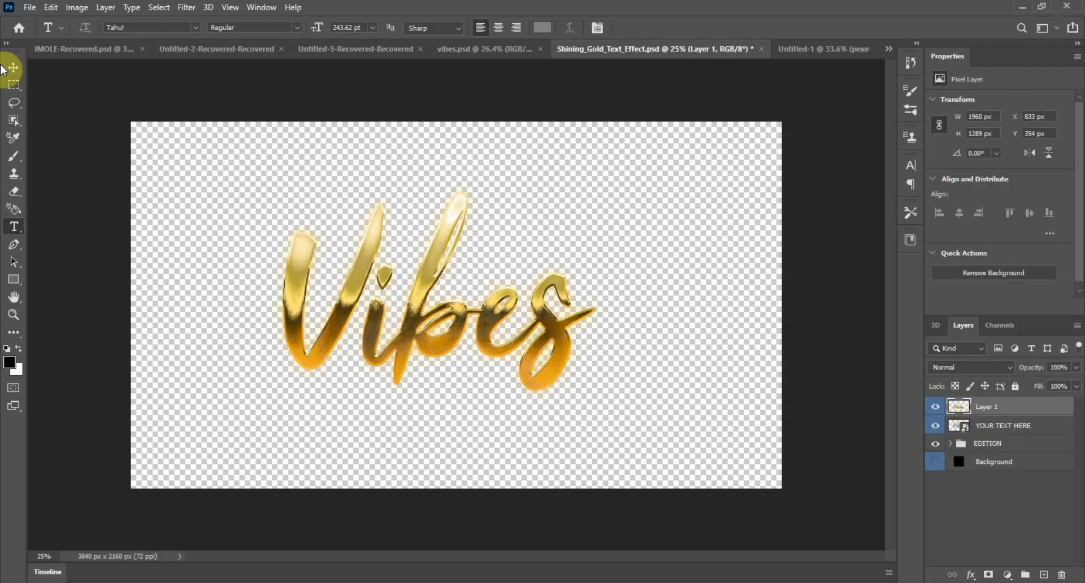
pyautogui.click(13, 67)
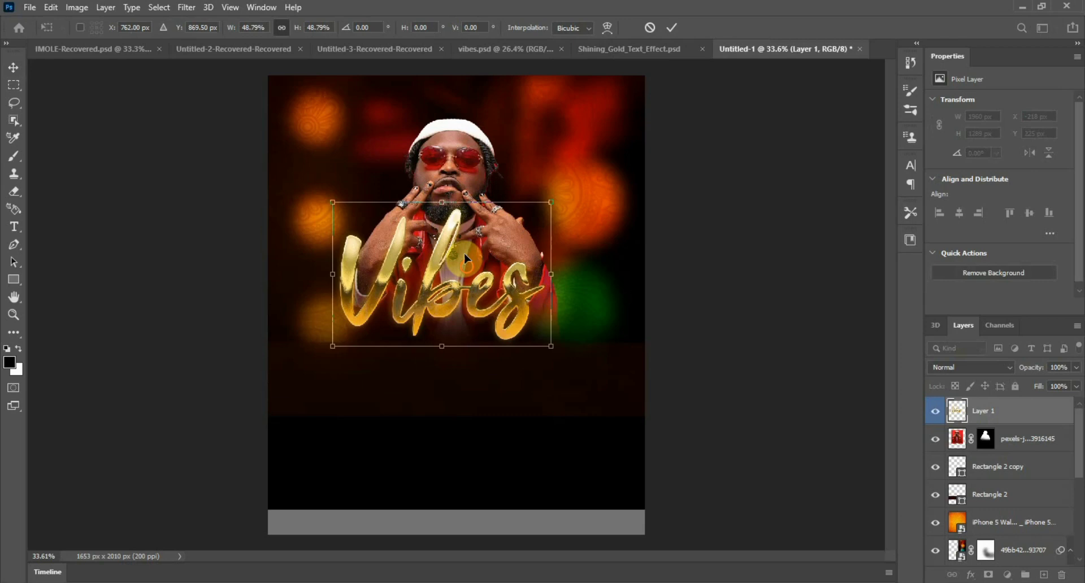
# Scale the gold 'Vibes' lettering down and set it low across the man's chest.
pyautogui.moveTo(463, 260); pyautogui.dragTo(450, 329)
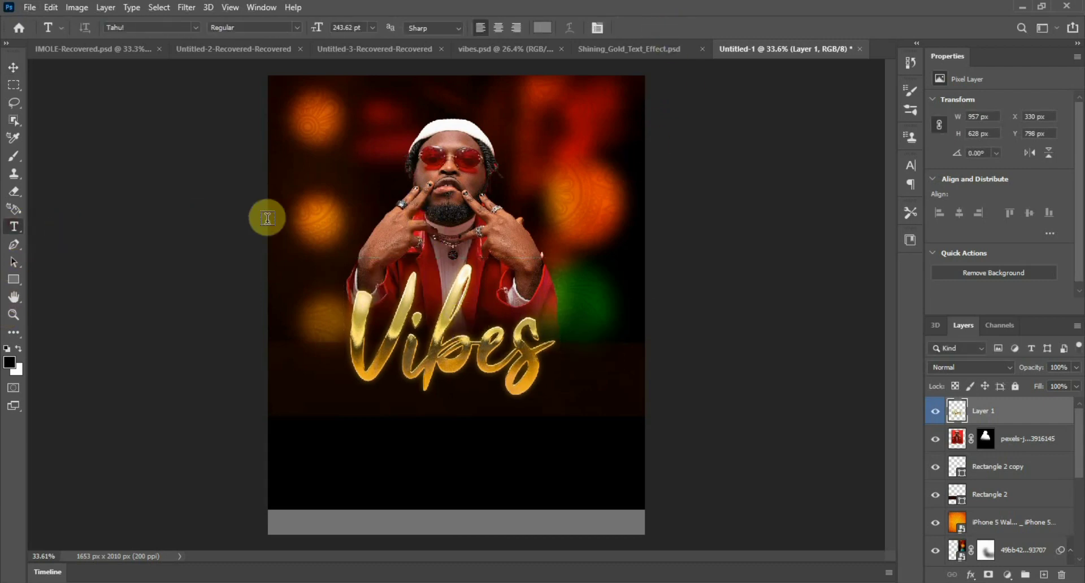
pyautogui.moveTo(412, 142)
pyautogui.write('Good')
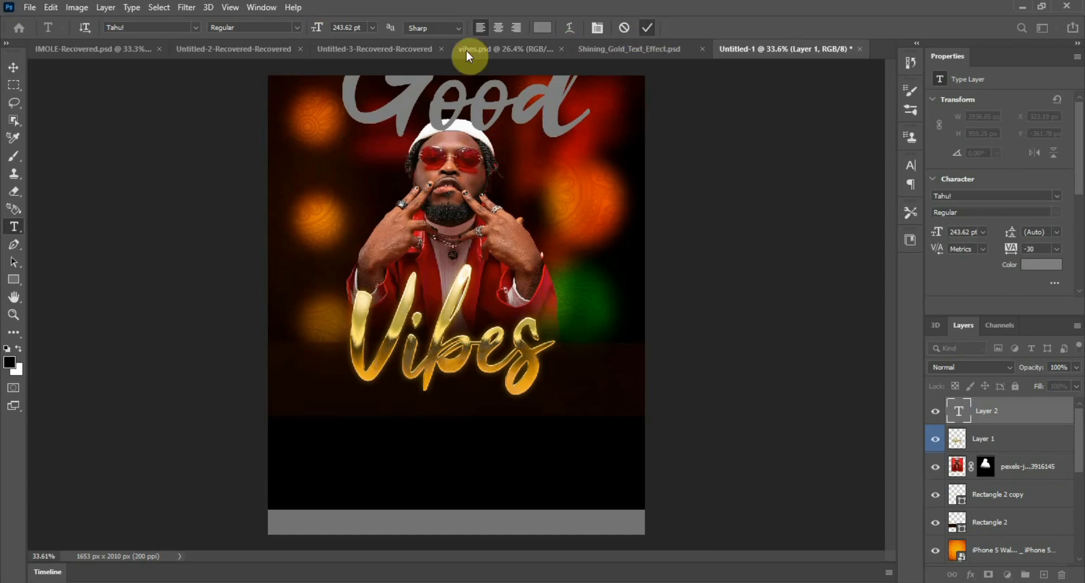
pyautogui.moveTo(12, 71)
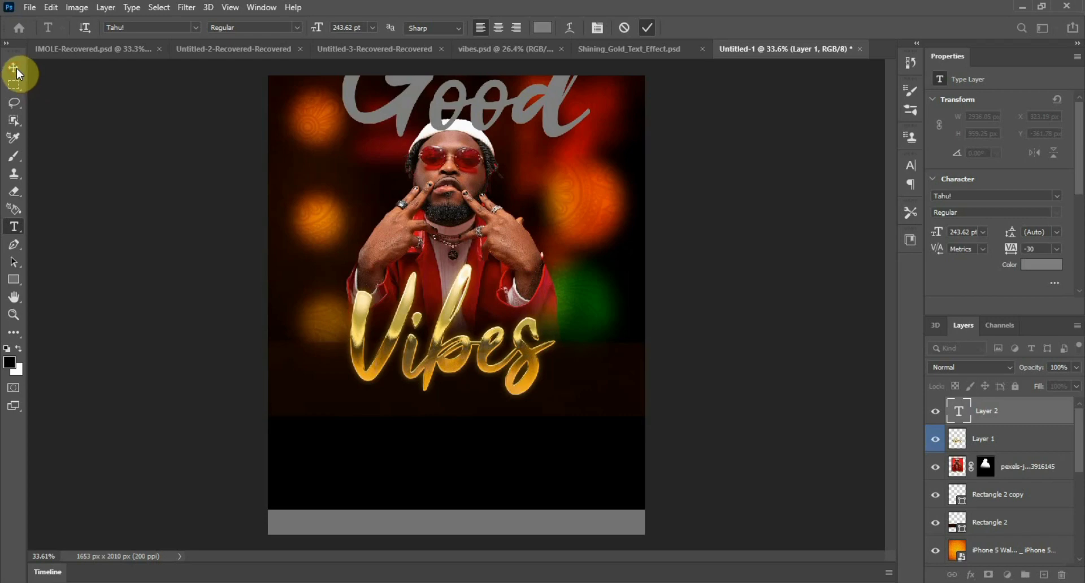
pyautogui.moveTo(560, 128)
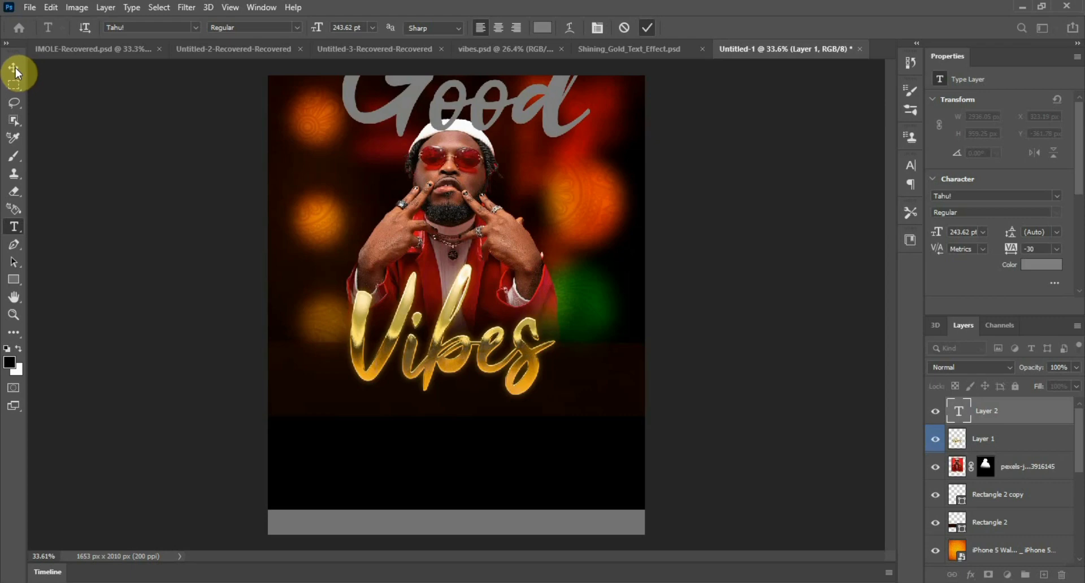
# Commit the grey 'Good' text, then shrink it to sit small above the 'bes' of 'Vibes'.
pyautogui.click(470, 107)
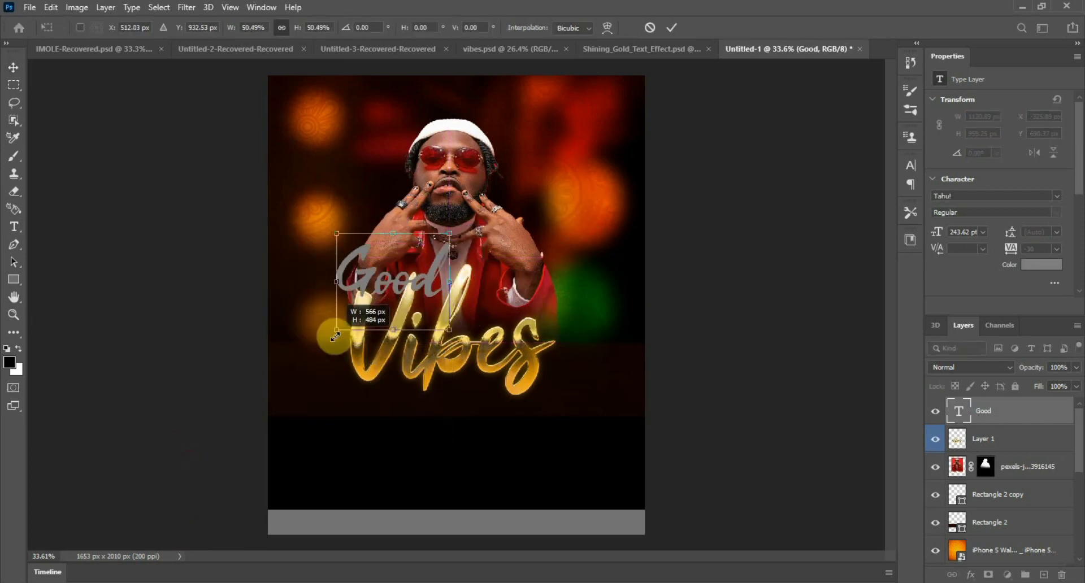
pyautogui.click(671, 28)
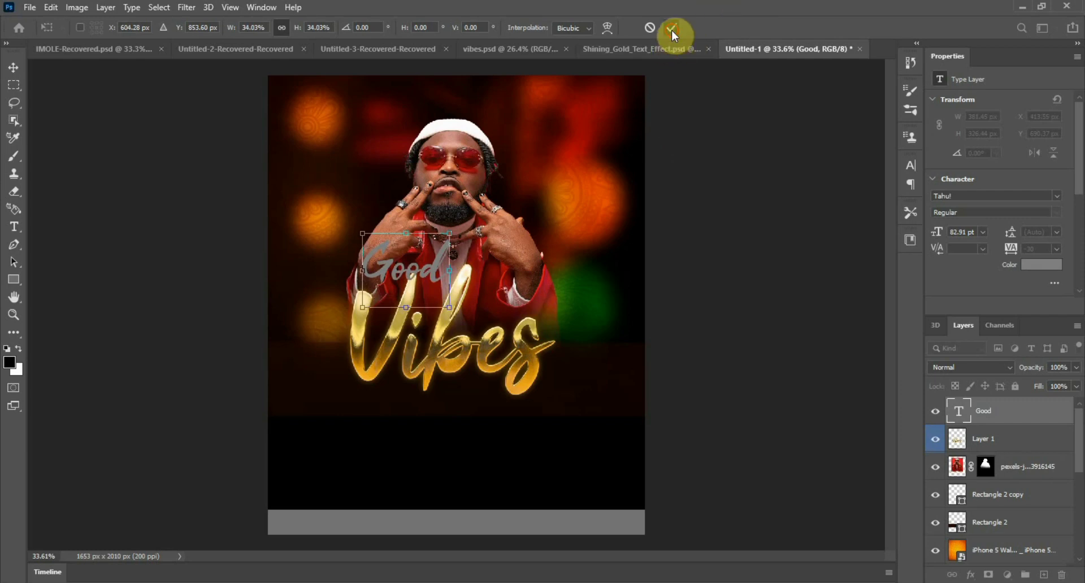
pyautogui.click(671, 27)
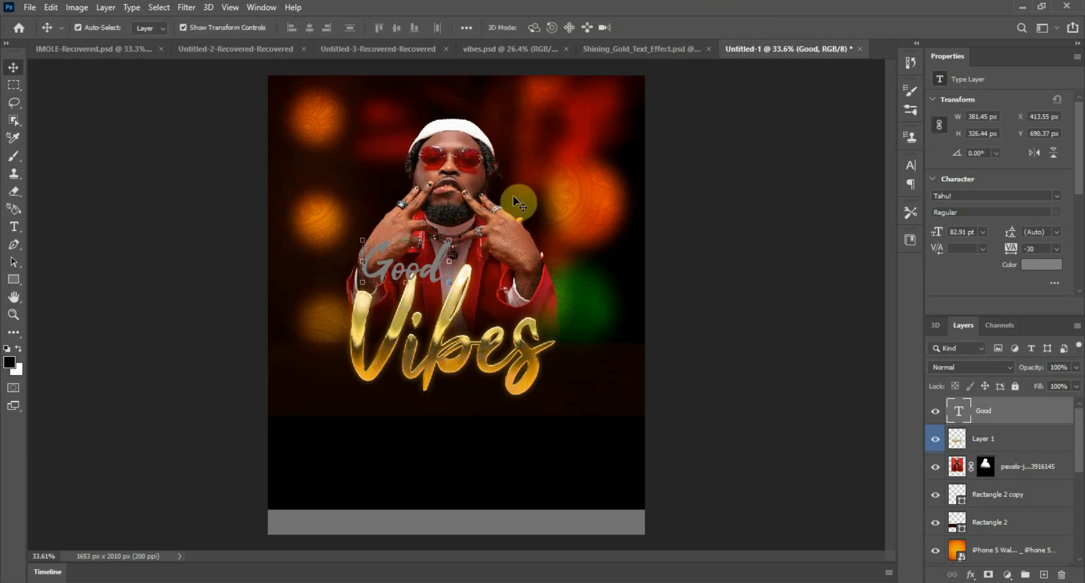
pyautogui.moveTo(449, 258)
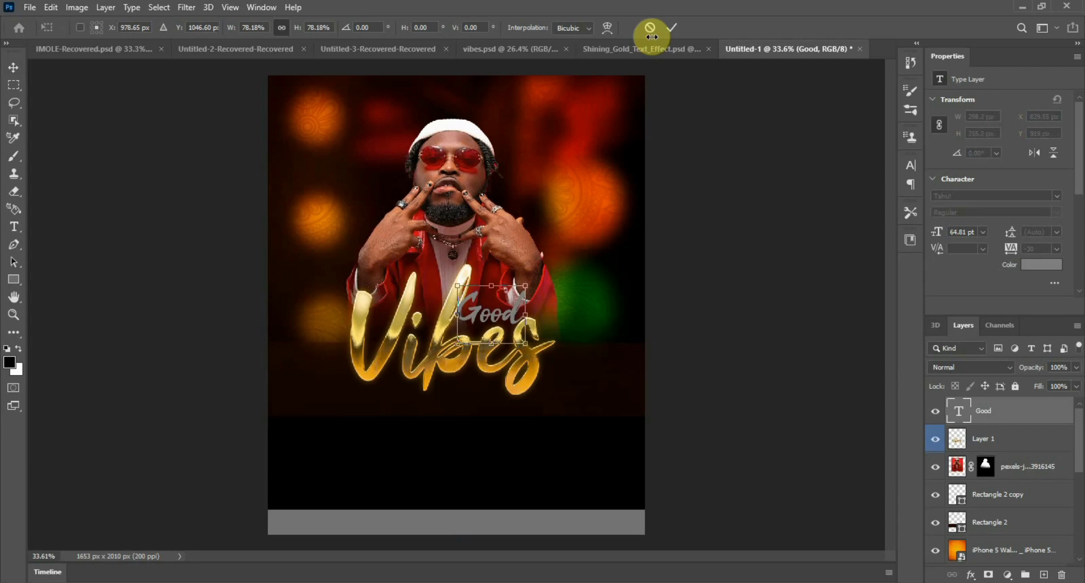
pyautogui.click(668, 28)
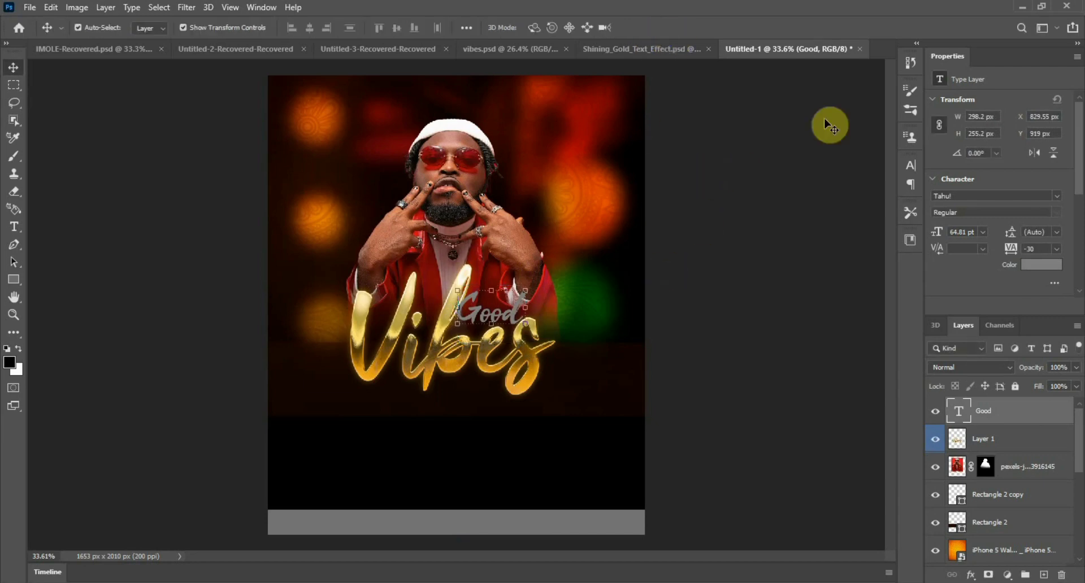
pyautogui.moveTo(861, 55)
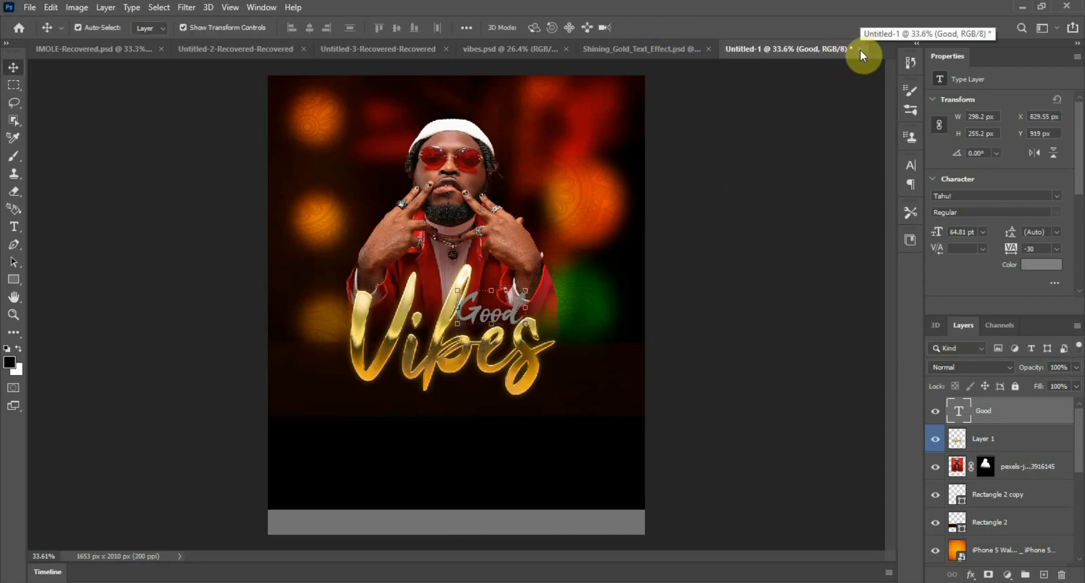
pyautogui.click(850, 48)
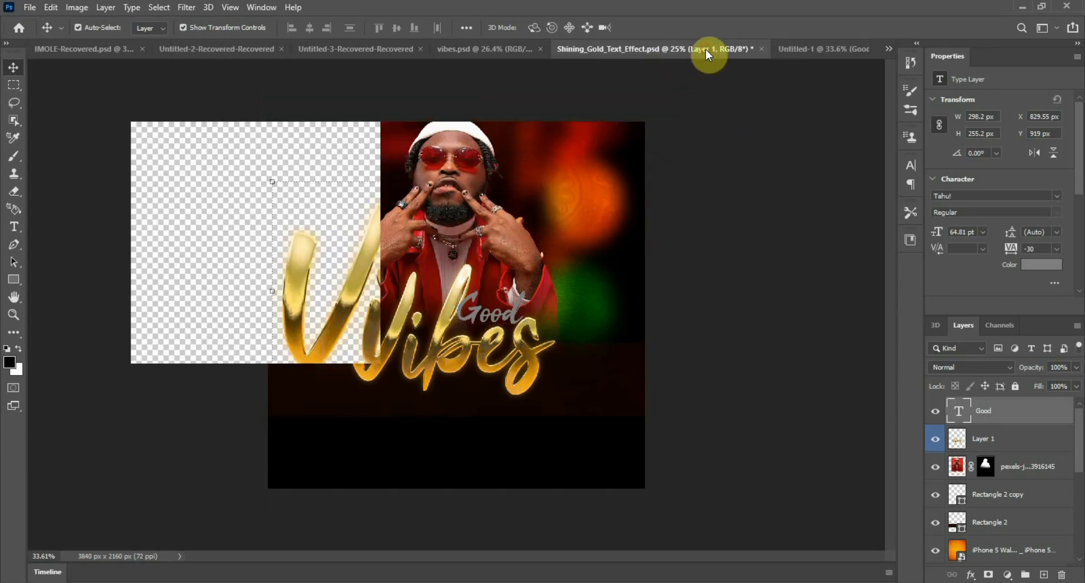
# Close the Shining_Gold file and recolour the 'Good' text near-white.
pyautogui.click(791, 49)
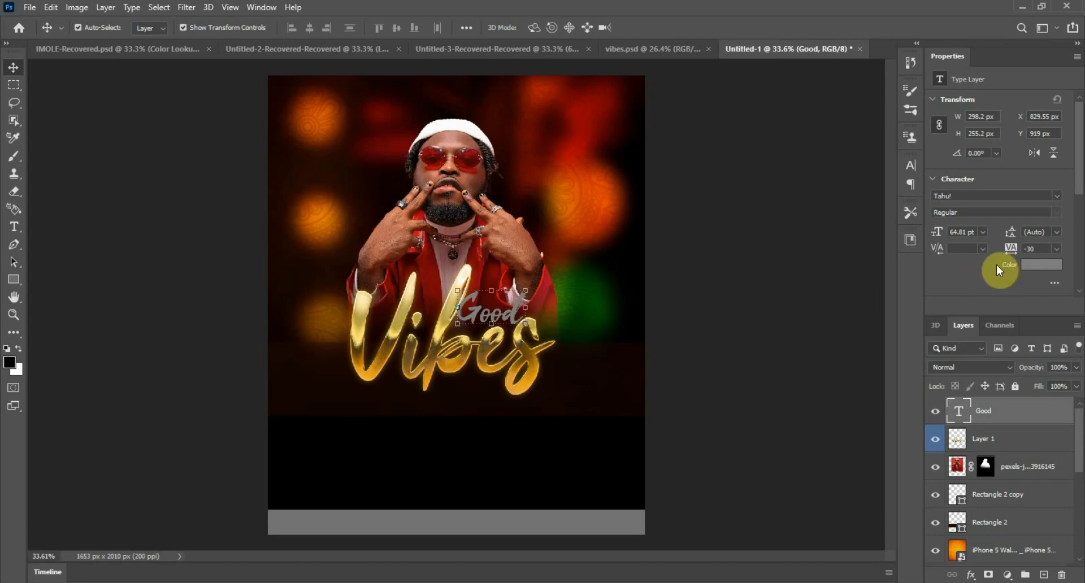
pyautogui.click(1041, 264)
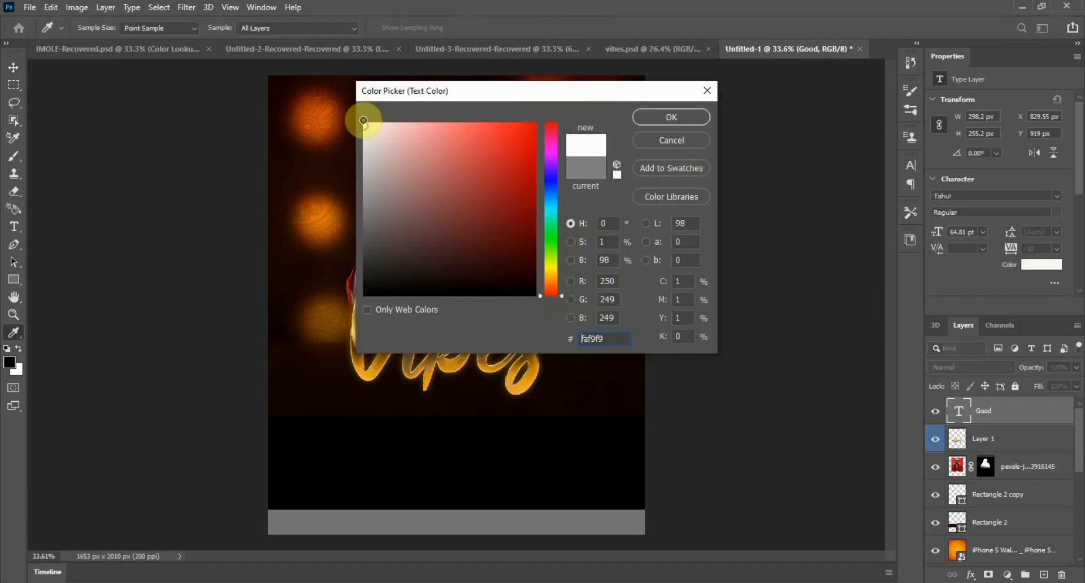
pyautogui.click(670, 116)
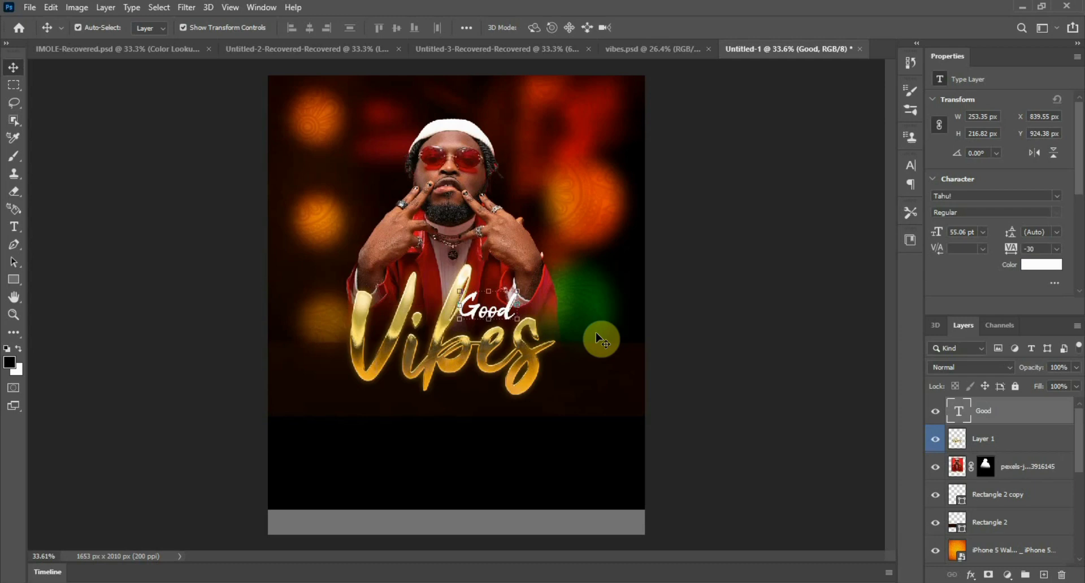
# Rasterize the 'Good' layer and nudge it up and right above 'Vibes'.
pyautogui.rightClick(982, 410)
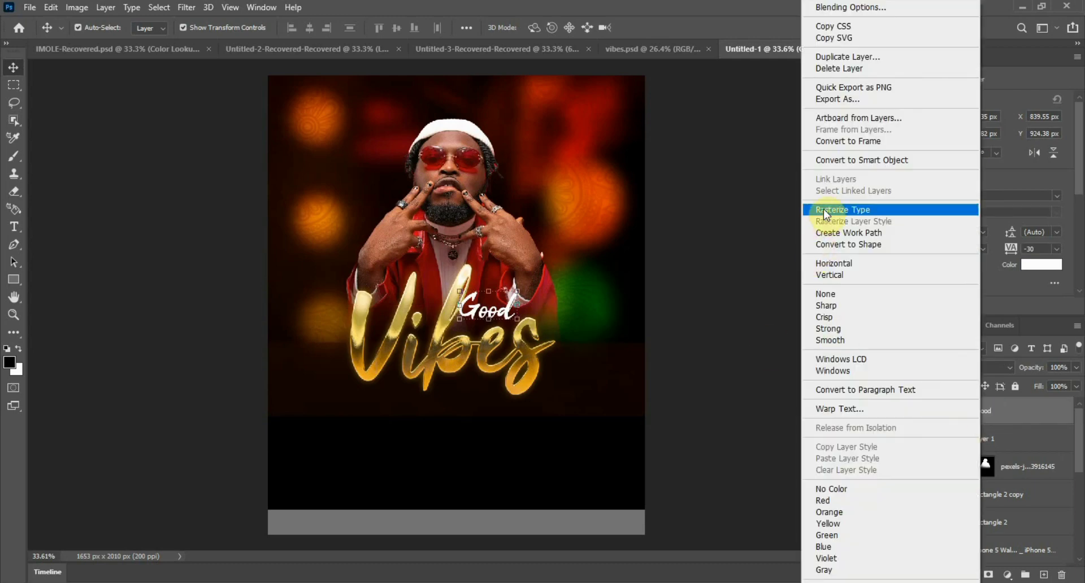
pyautogui.click(842, 209)
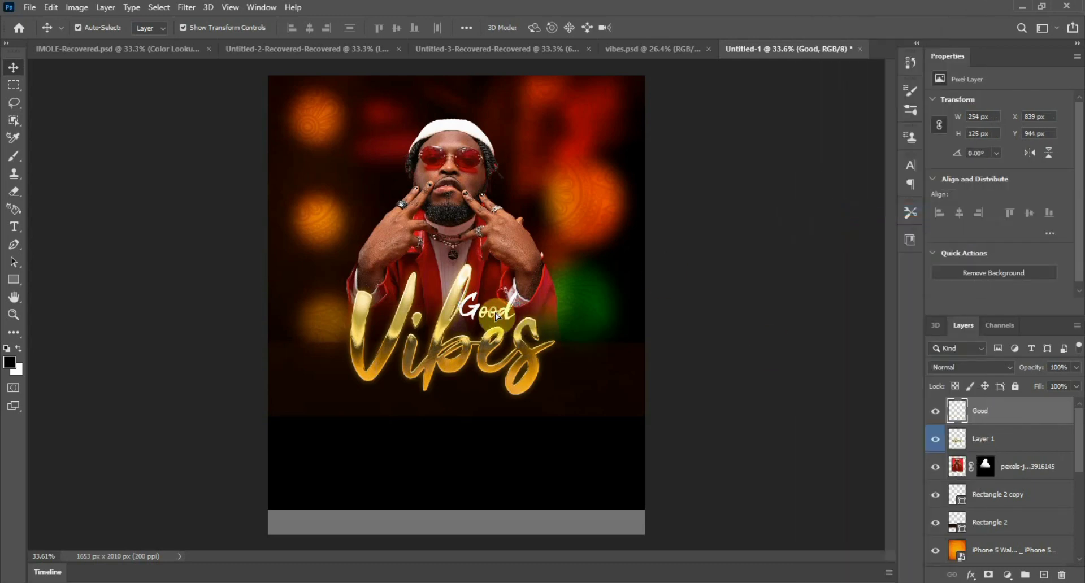
pyautogui.moveTo(484, 311); pyautogui.dragTo(518, 311)
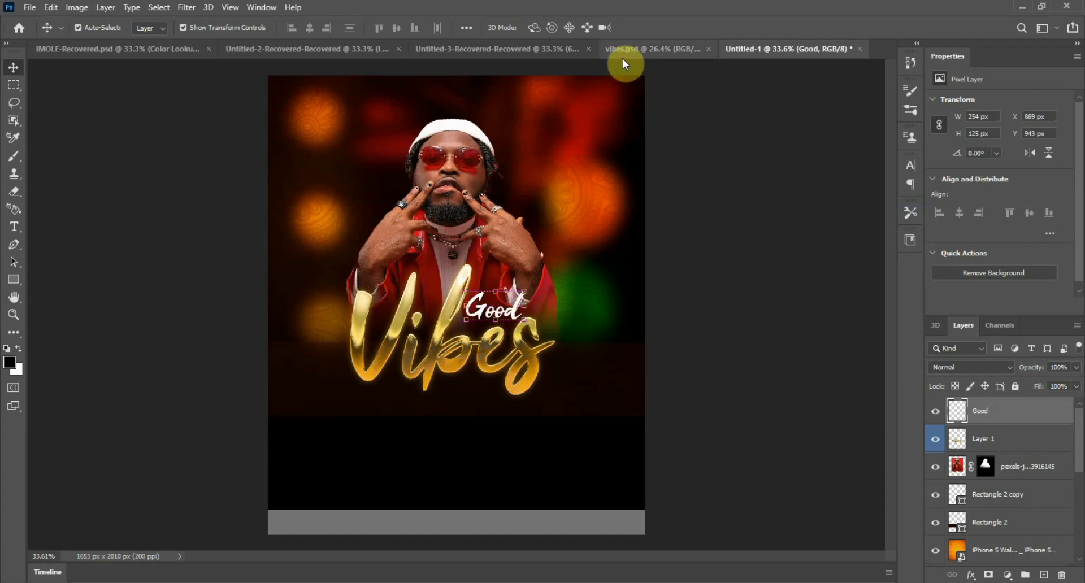
pyautogui.click(654, 49)
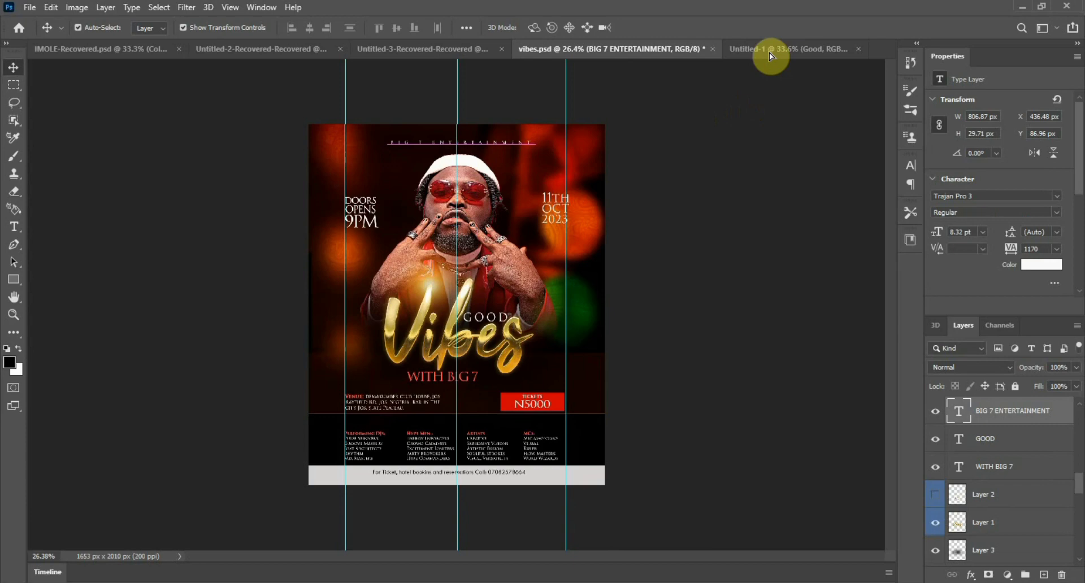
# Bring the BIG 7 ENTERTAINMENT heading, date and doors-open time texts from vibes.psd into the new flyer.
pyautogui.click(785, 50)
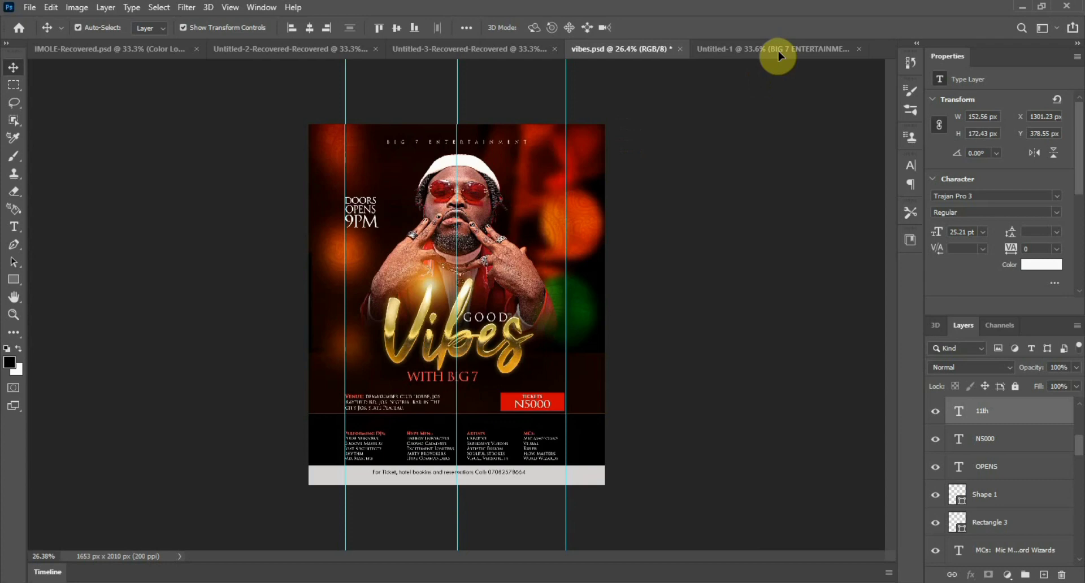
pyautogui.click(775, 49)
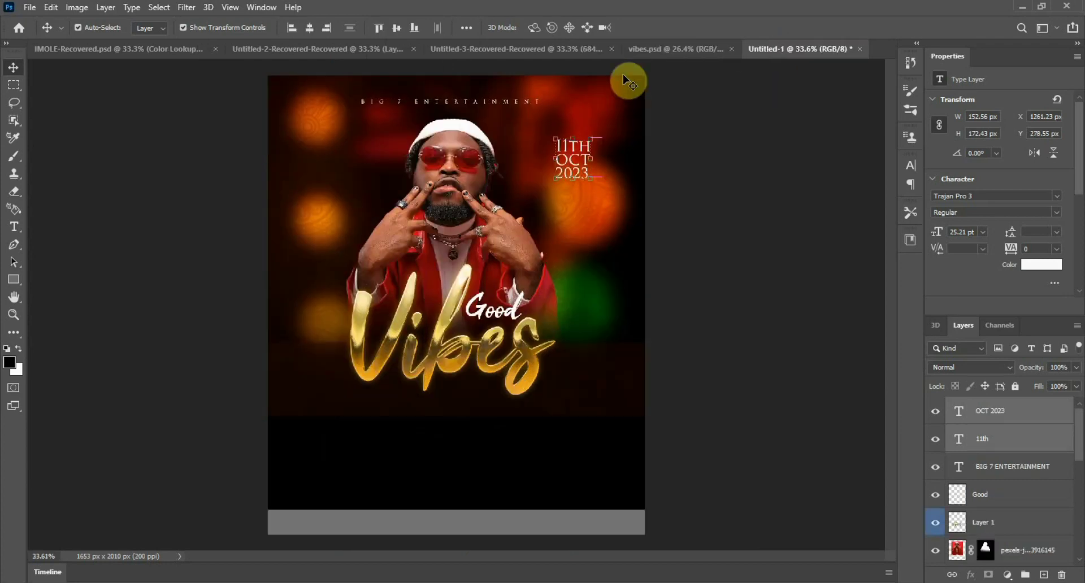
pyautogui.click(675, 49)
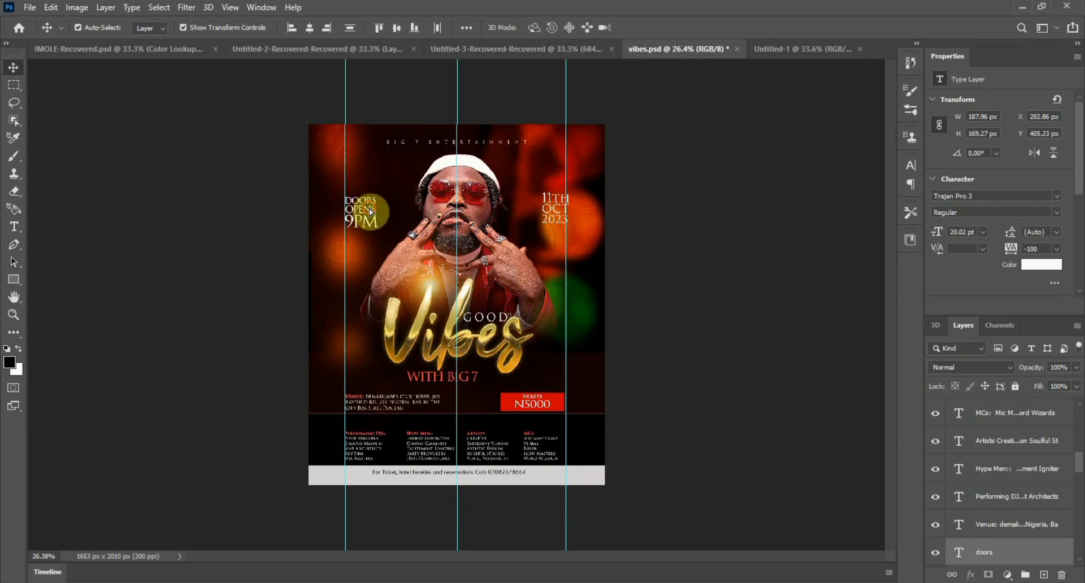
pyautogui.click(802, 48)
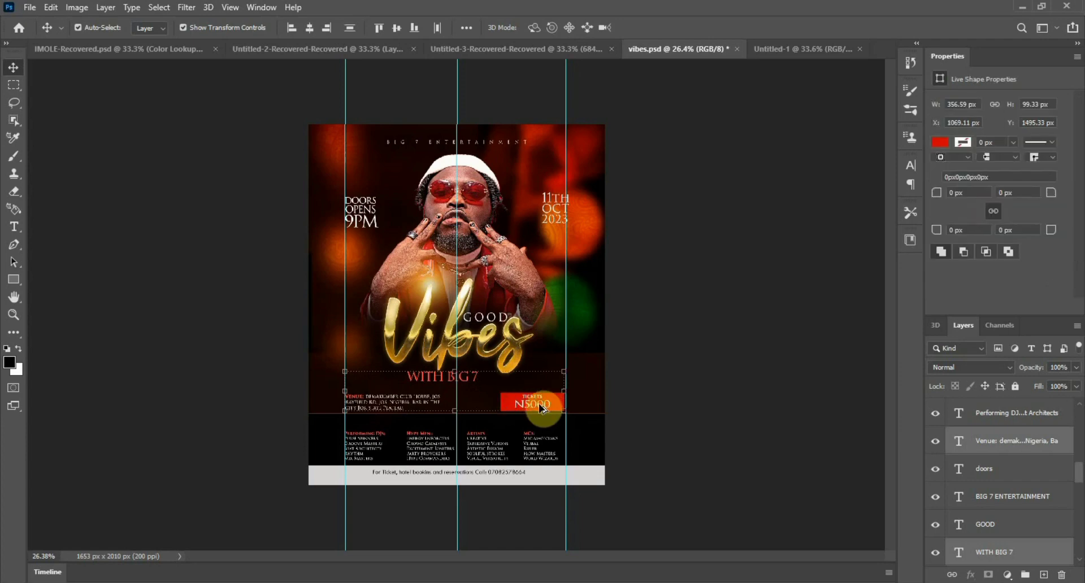
# Bring the venue and ticket price texts across and position the block below 'Vibes'.
pyautogui.click(802, 49)
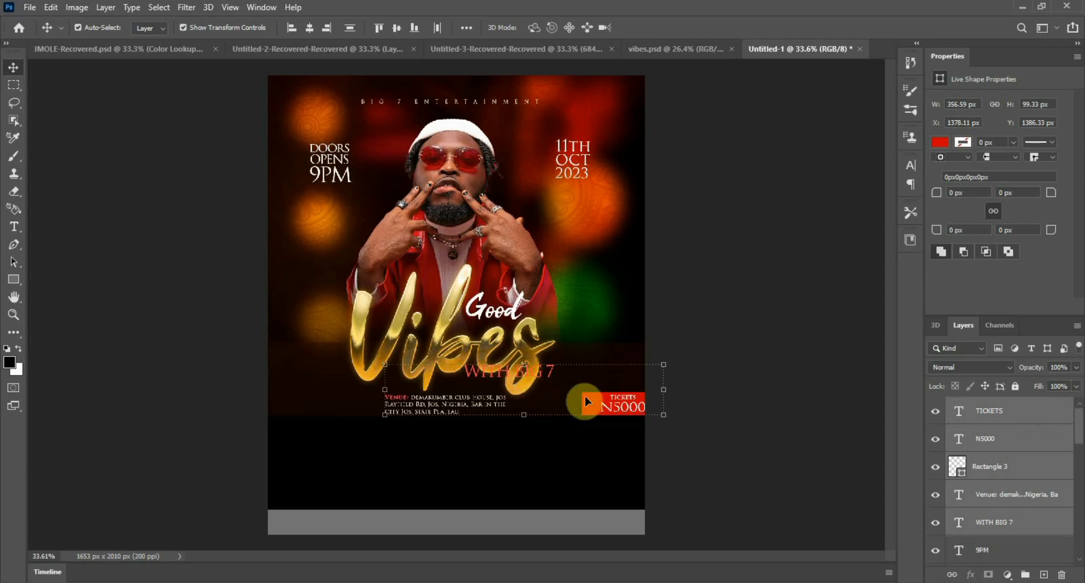
pyautogui.moveTo(620, 401); pyautogui.dragTo(546, 415)
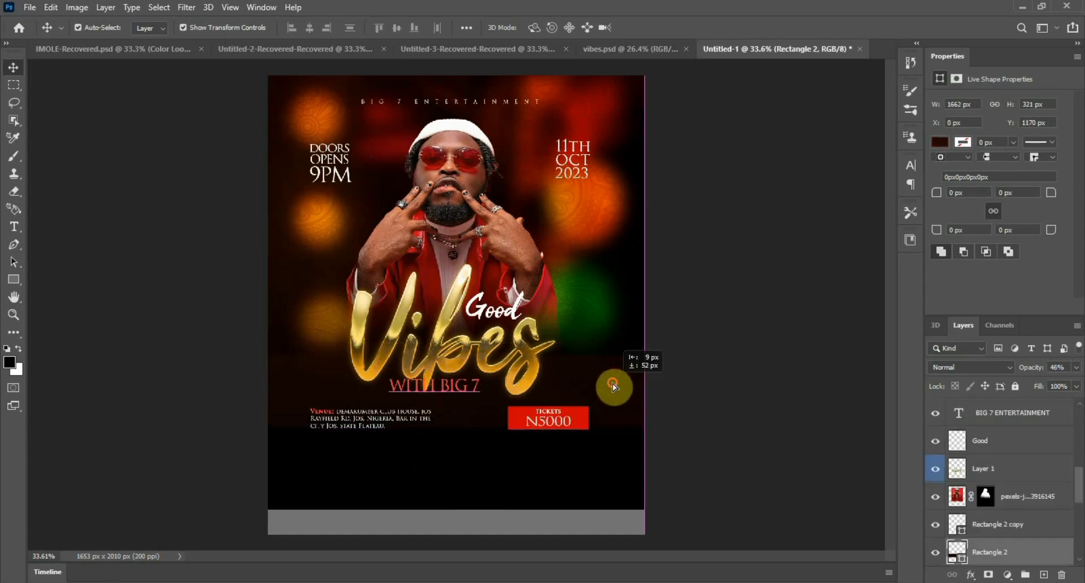
pyautogui.moveTo(612, 386); pyautogui.dragTo(456, 442)
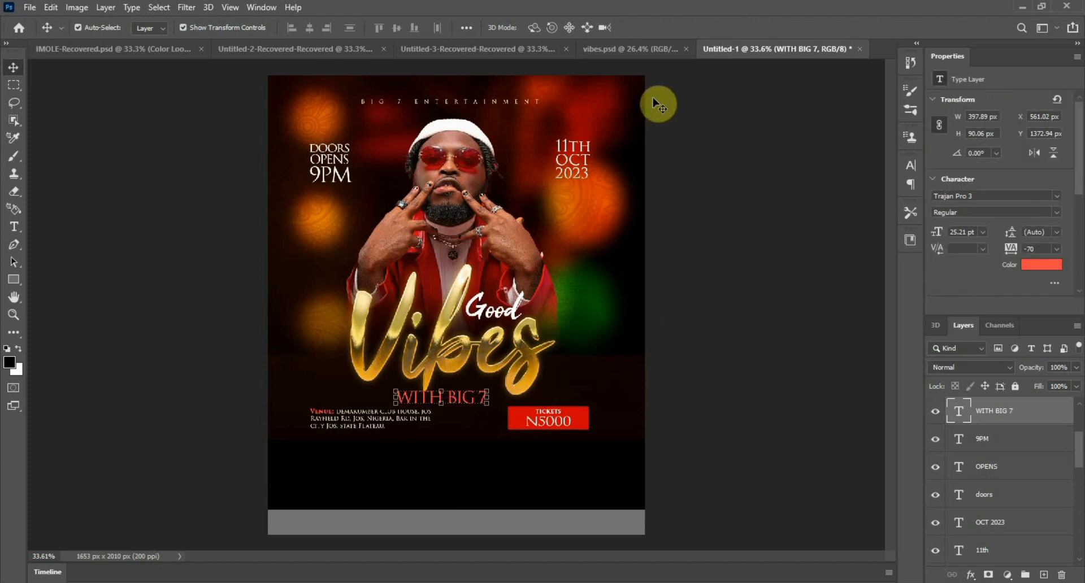
pyautogui.click(631, 49)
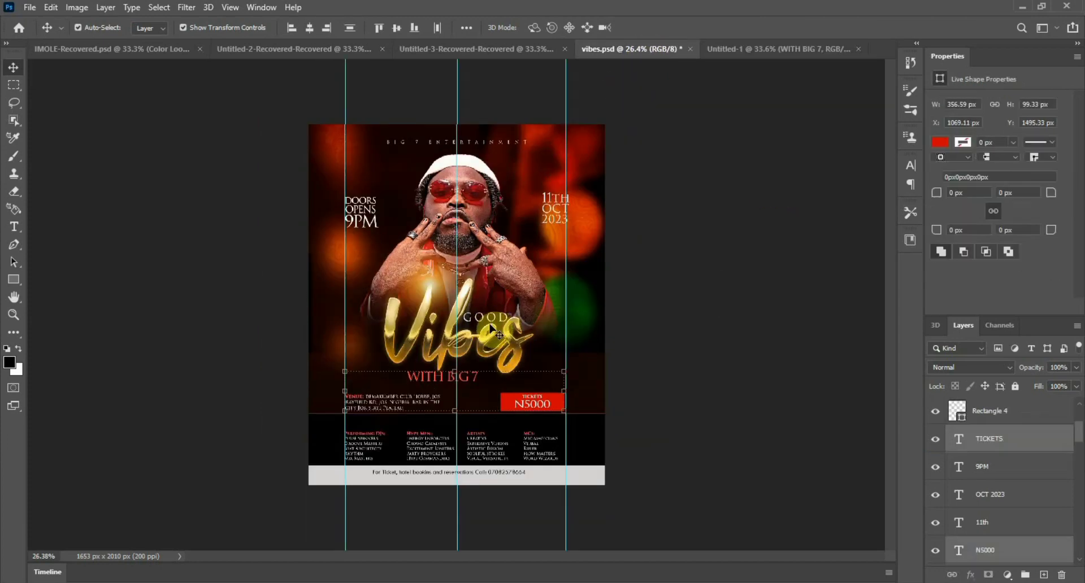